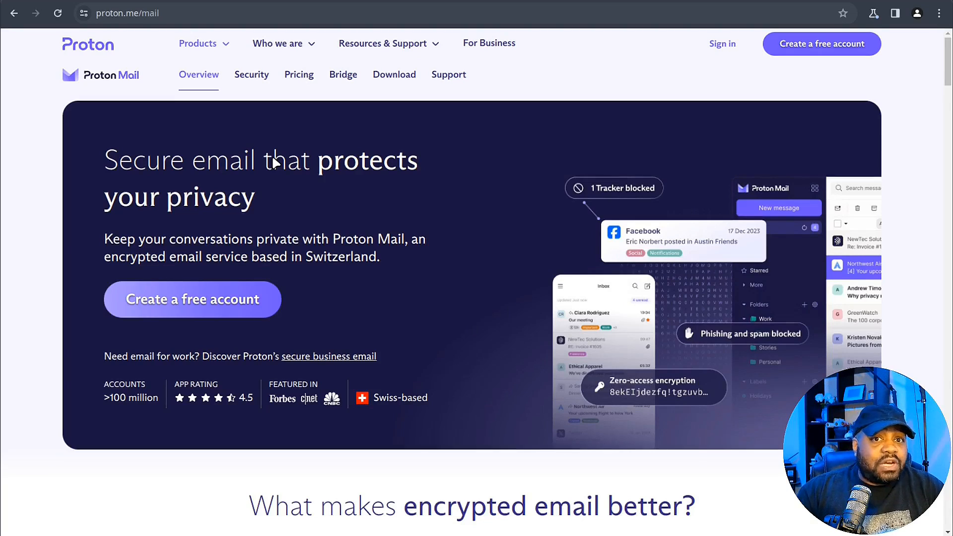
mouse_move(333, 167)
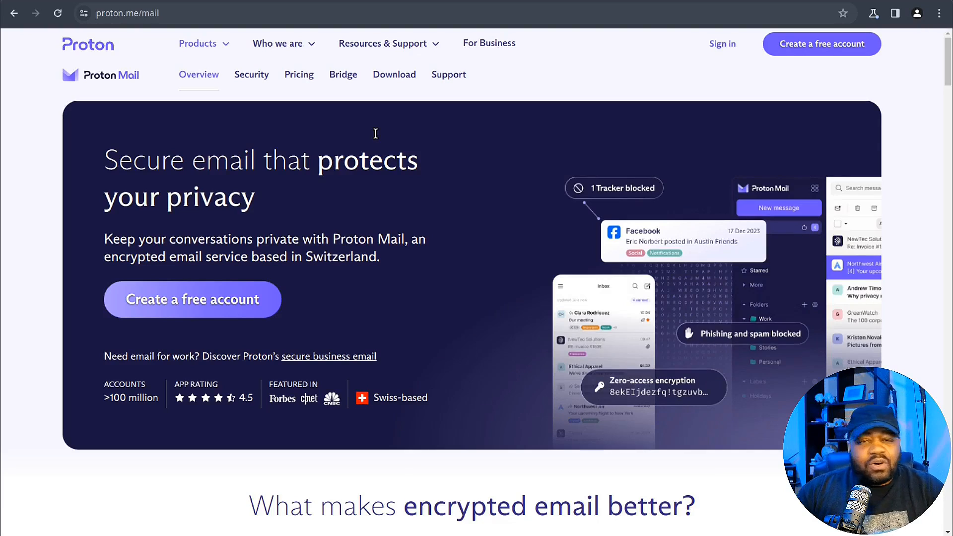
mouse_move(35, 147)
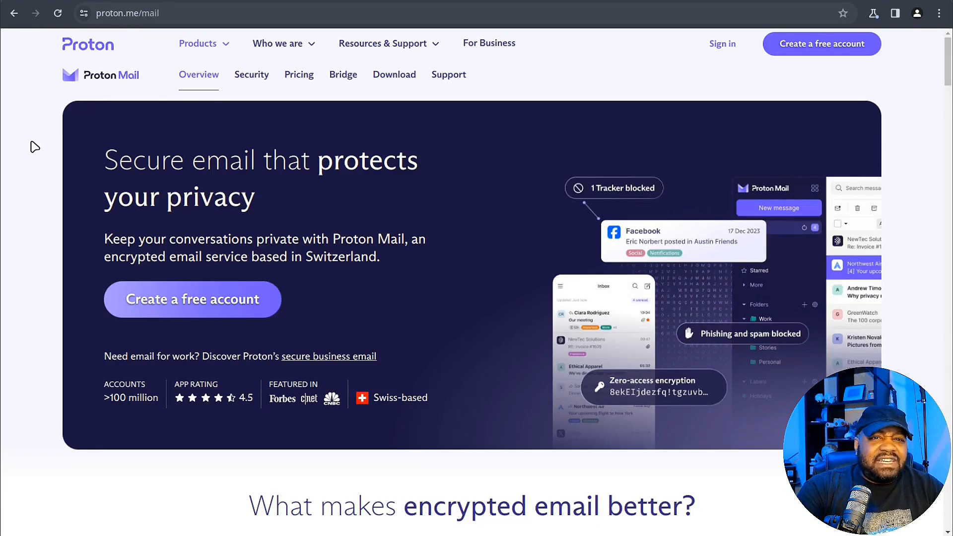
mouse_move(394, 74)
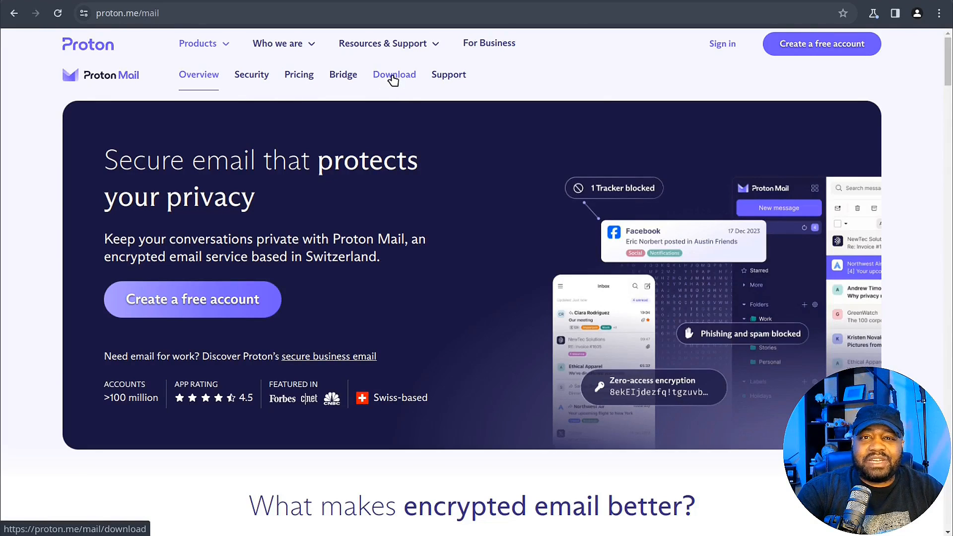
Step: Show the Linux download choices on the Proton Mail download page
click(395, 74)
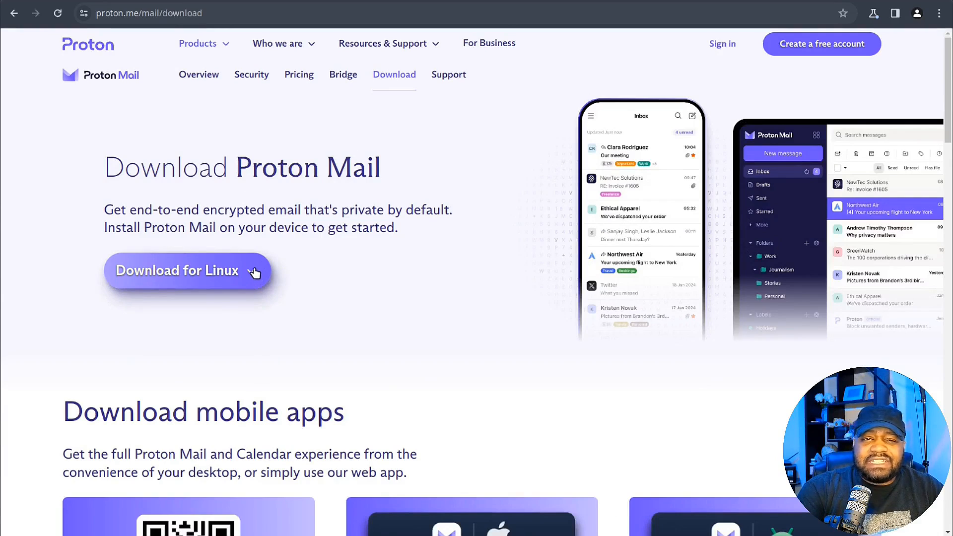
mouse_move(314, 290)
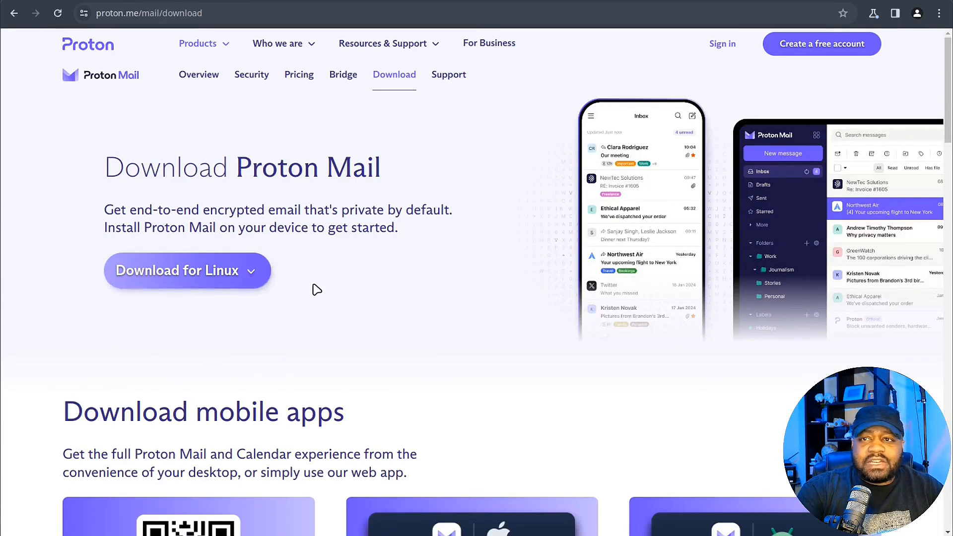
mouse_move(280, 286)
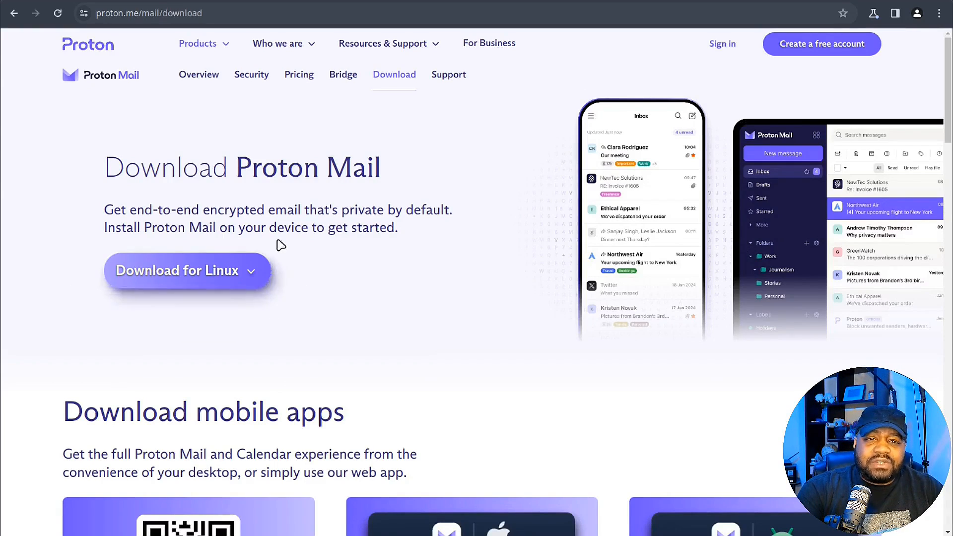
mouse_move(104, 284)
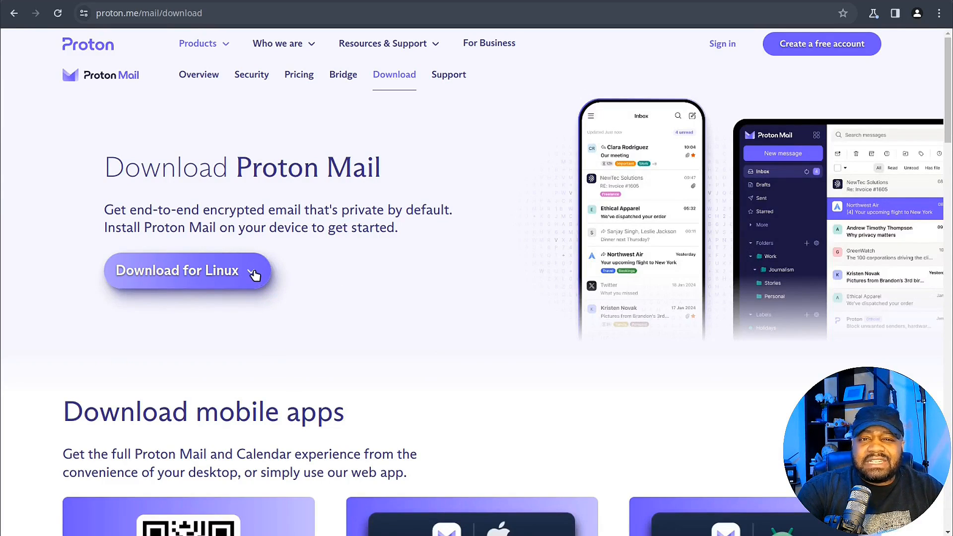
click(188, 270)
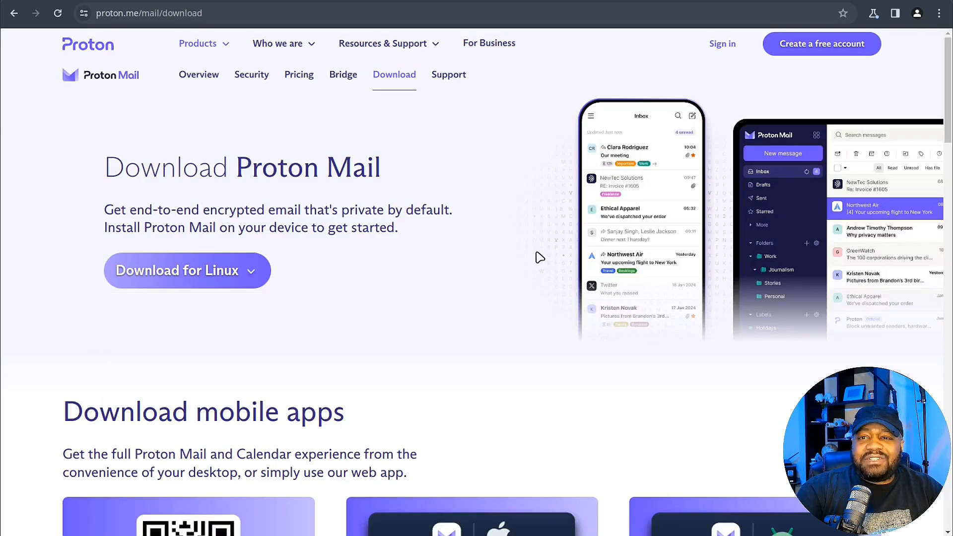
scroll(down, 3)
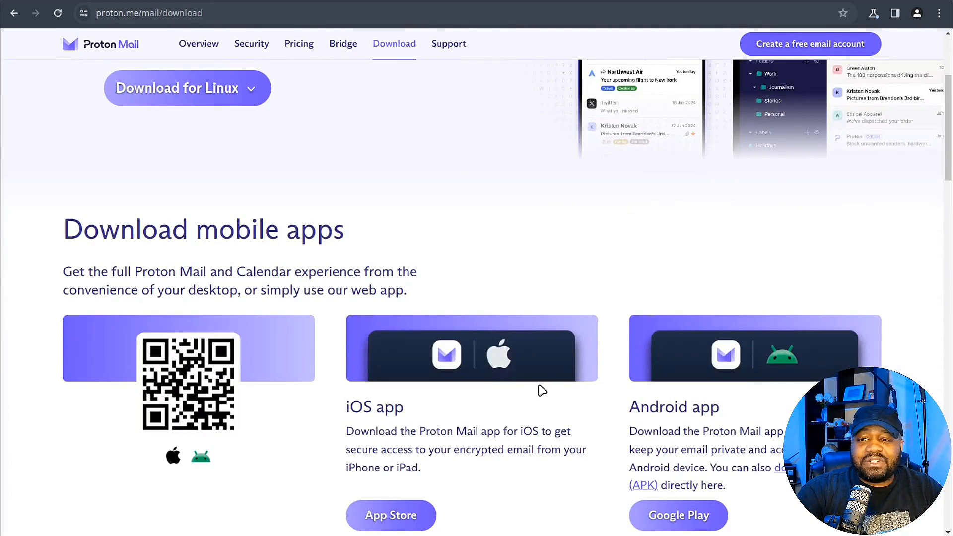
mouse_move(709, 245)
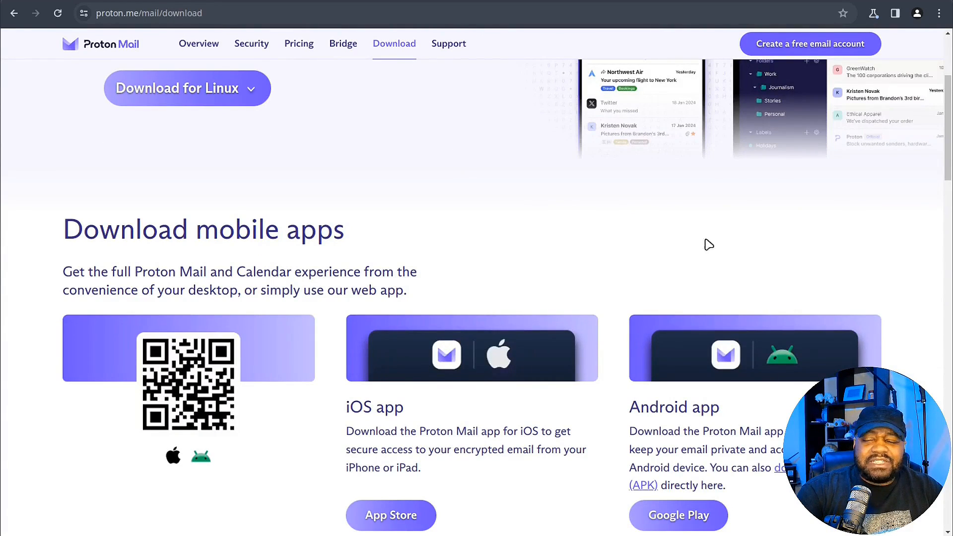
mouse_move(751, 407)
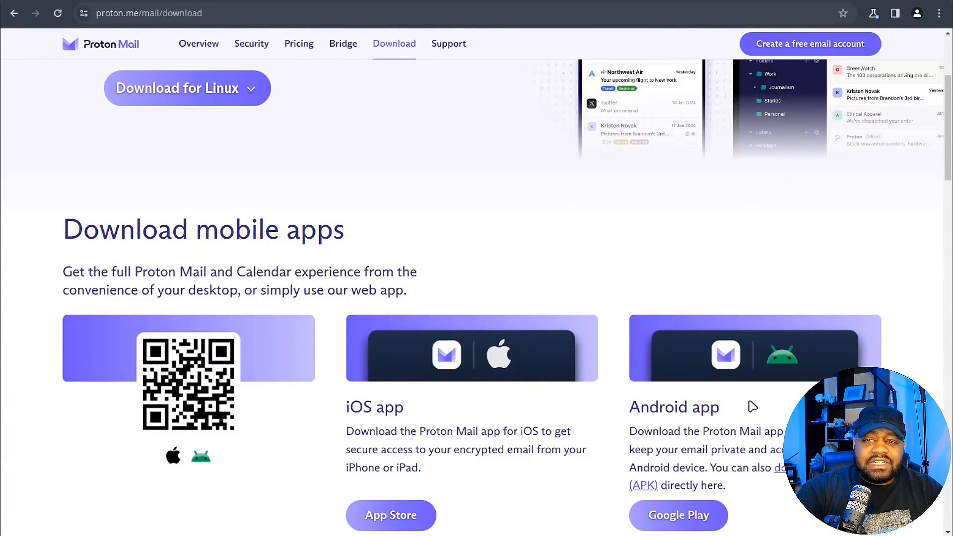
mouse_move(496, 263)
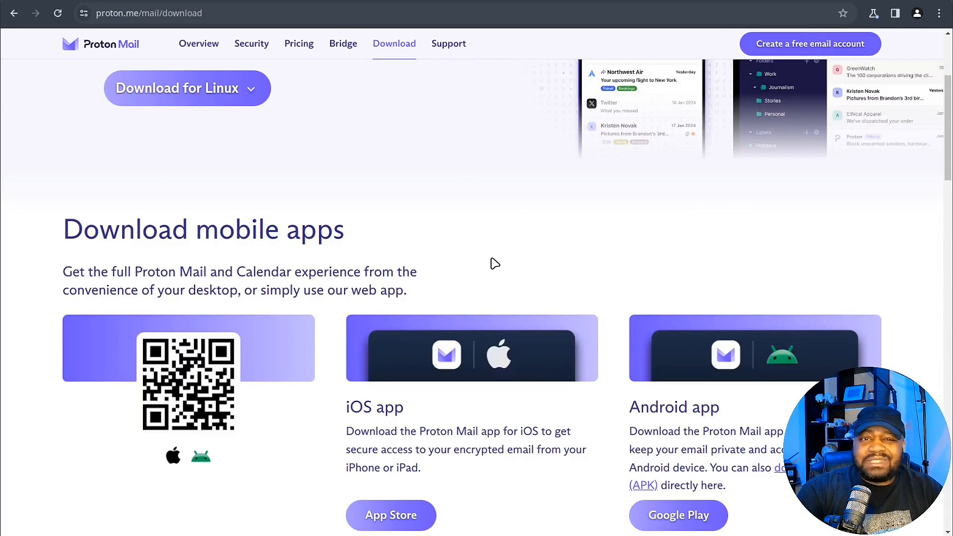
mouse_move(456, 271)
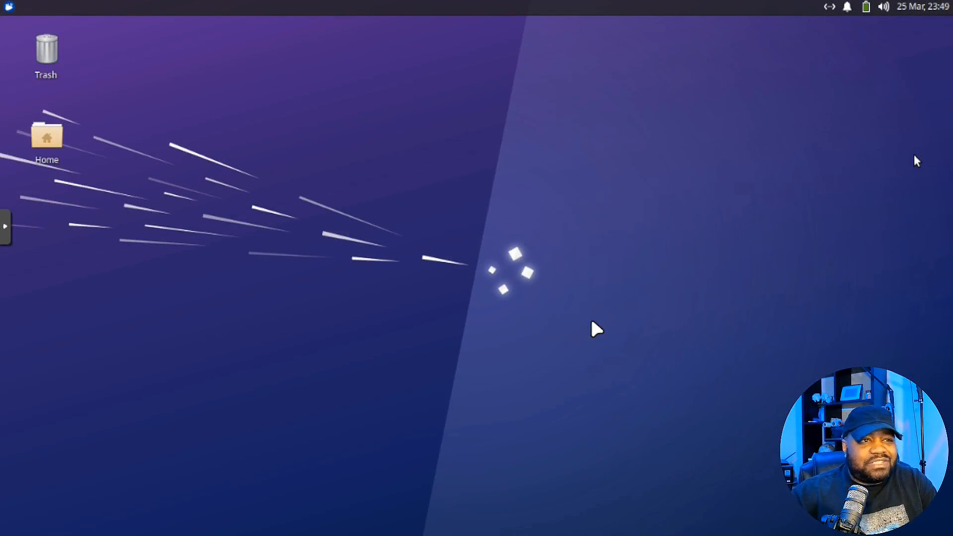
mouse_move(11, 14)
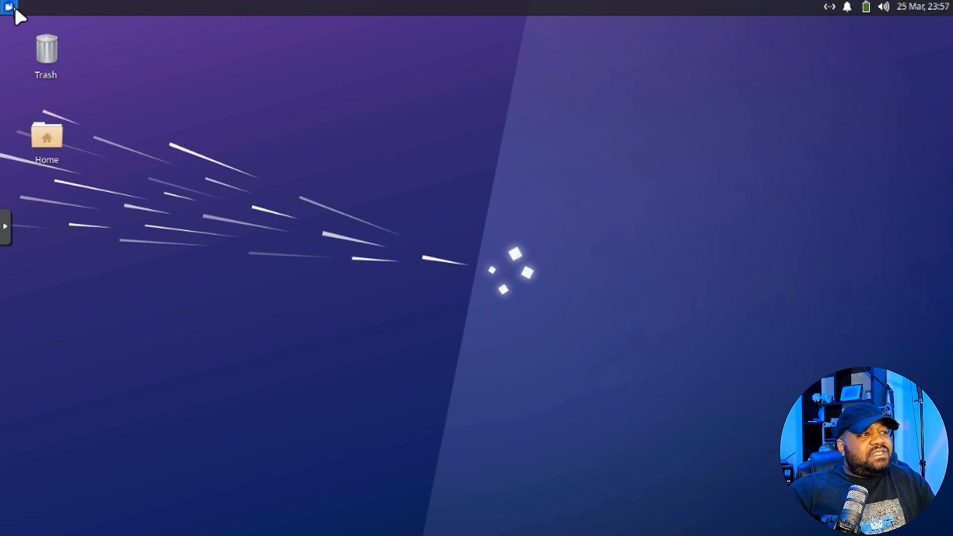
Step: Launch Chromium from the Whisker menu search and load proton.me
click(8, 7)
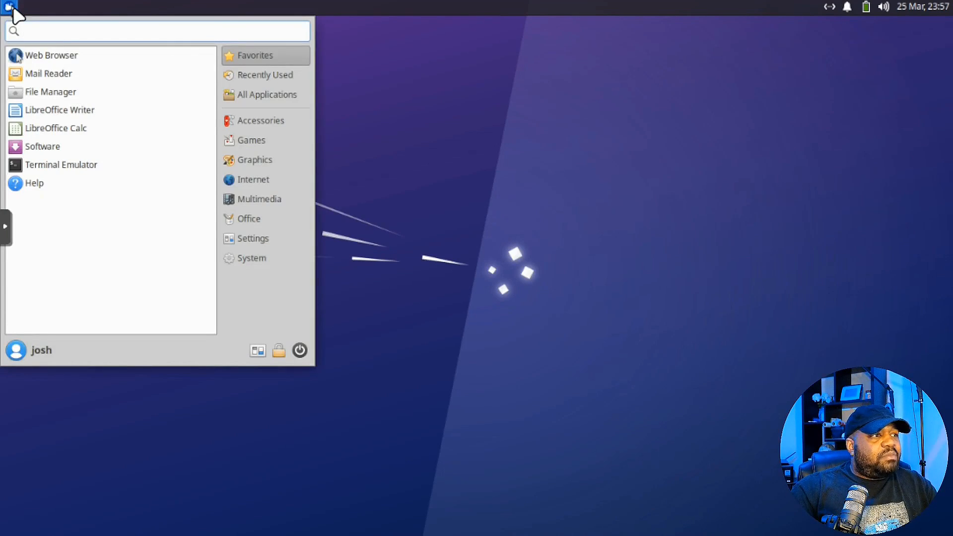
text(chrom)
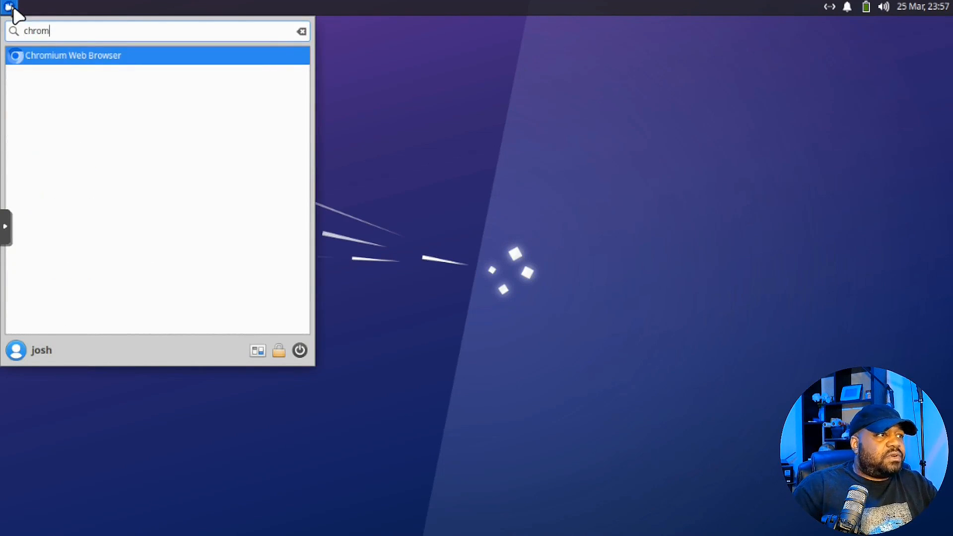
click(73, 56)
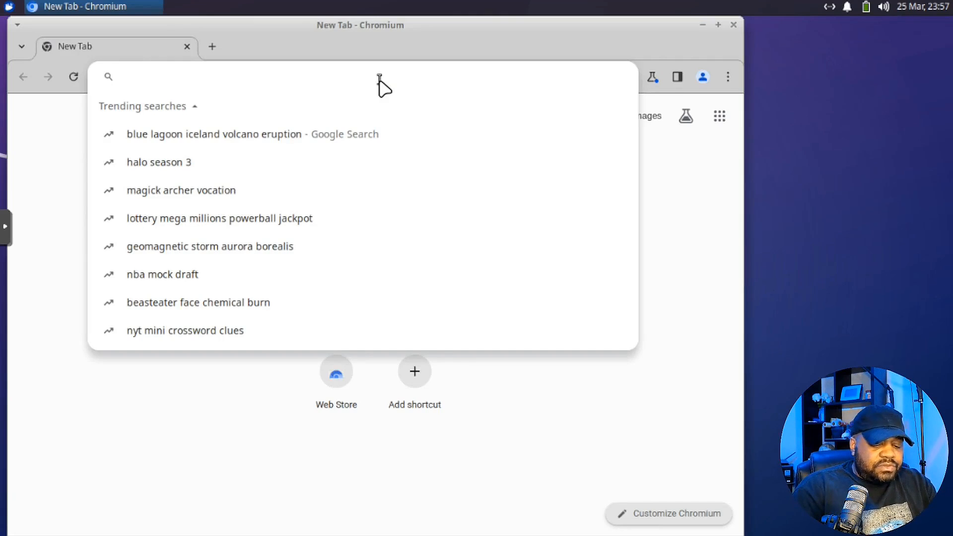
text(proton.me/mail)
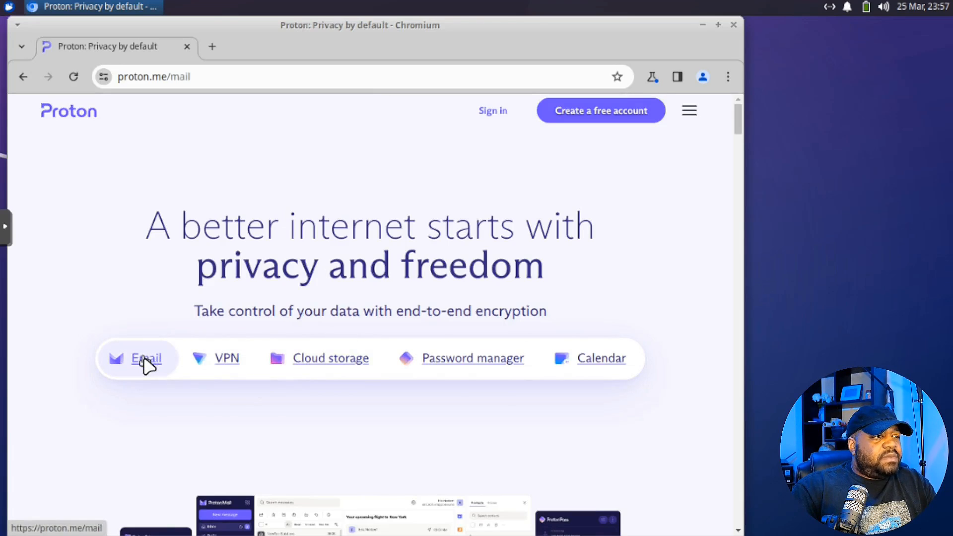
Step: Download the Ubuntu/Debian .deb package for Linux, then close Chromium
click(146, 359)
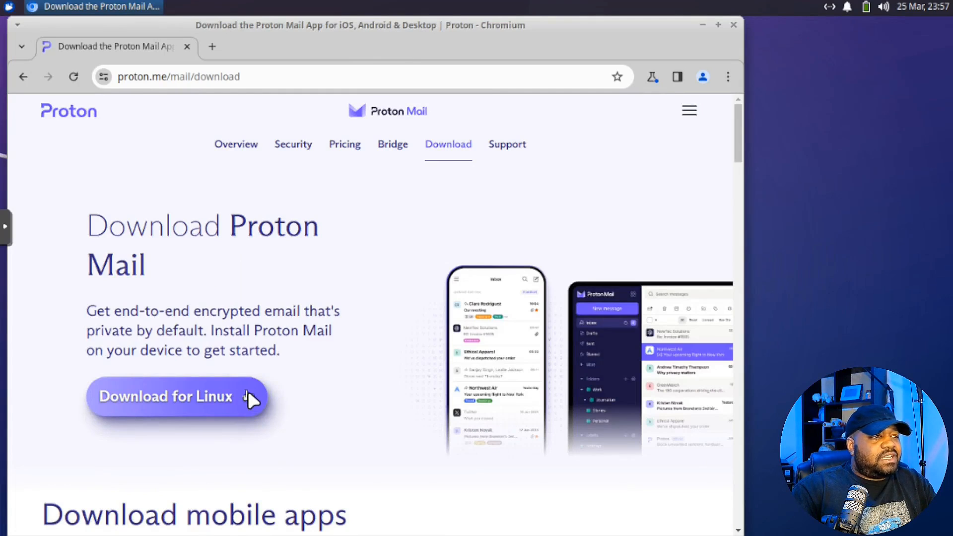
click(176, 396)
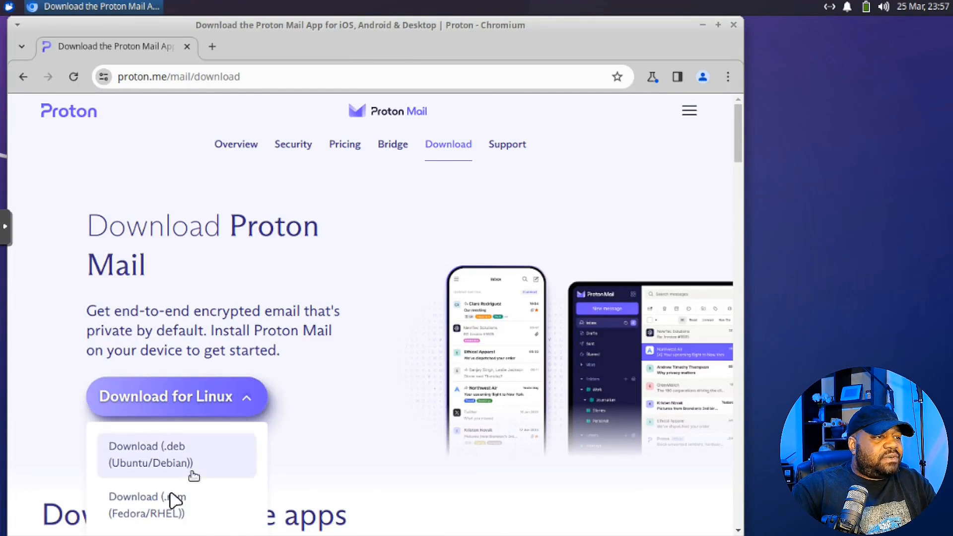
mouse_move(159, 454)
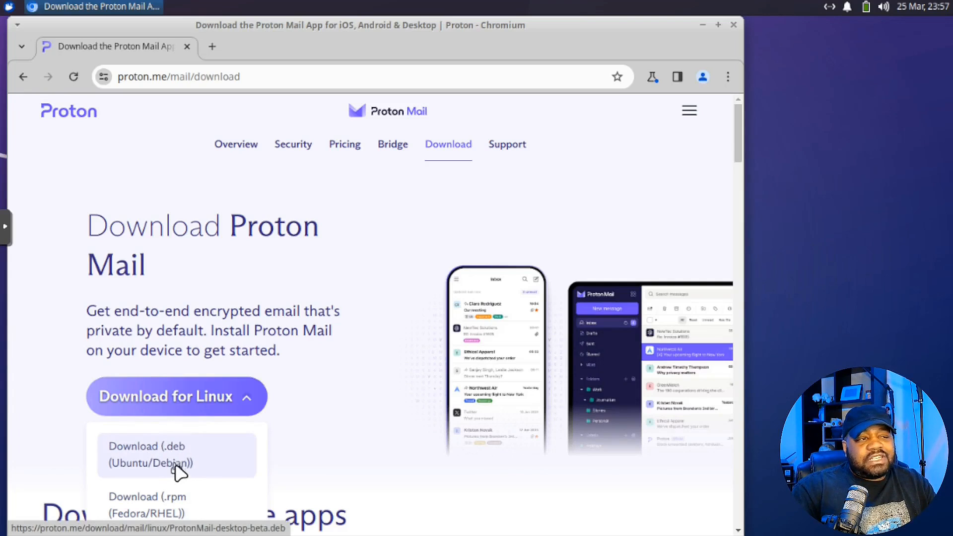
click(149, 453)
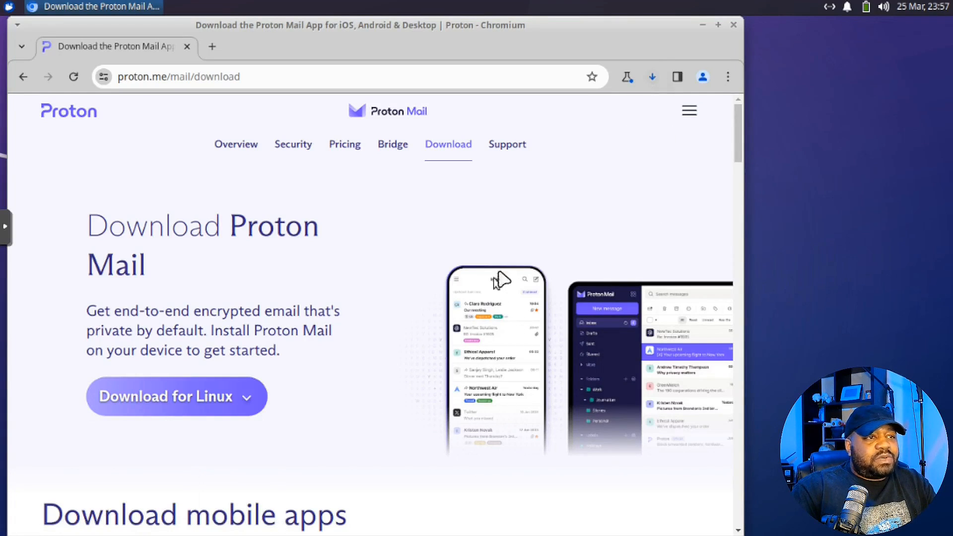
mouse_move(191, 338)
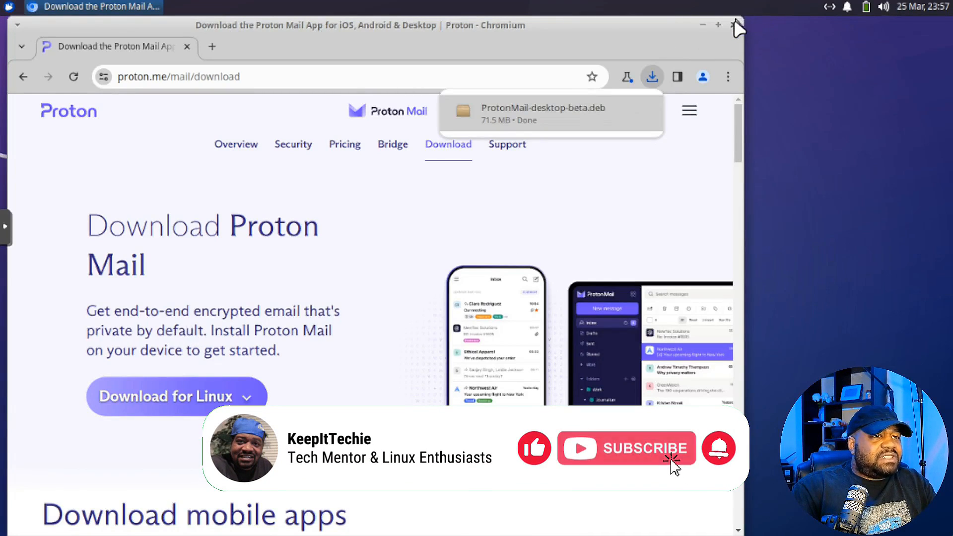
click(543, 114)
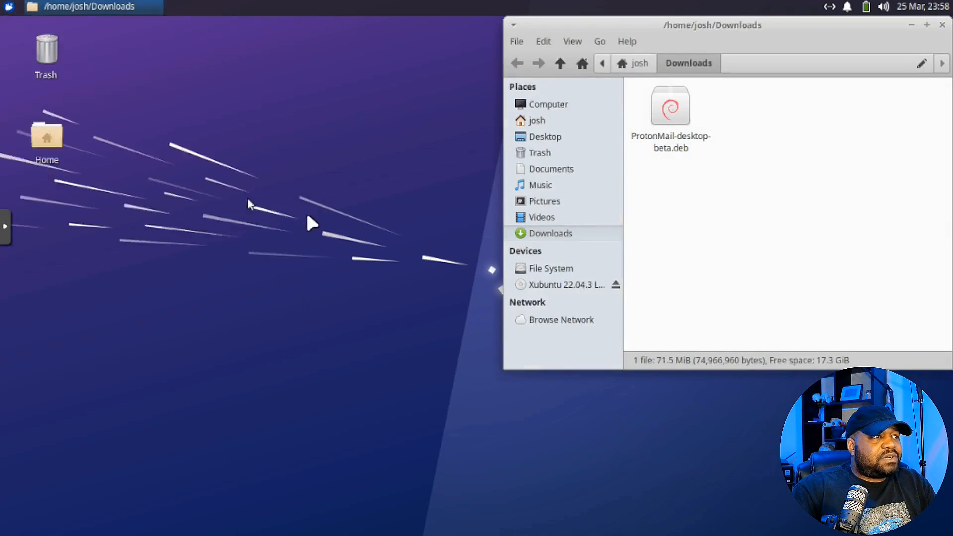
Step: Open a terminal, review the context menu for ProtonMail-desktop-beta.deb, and focus the terminal
click(69, 41)
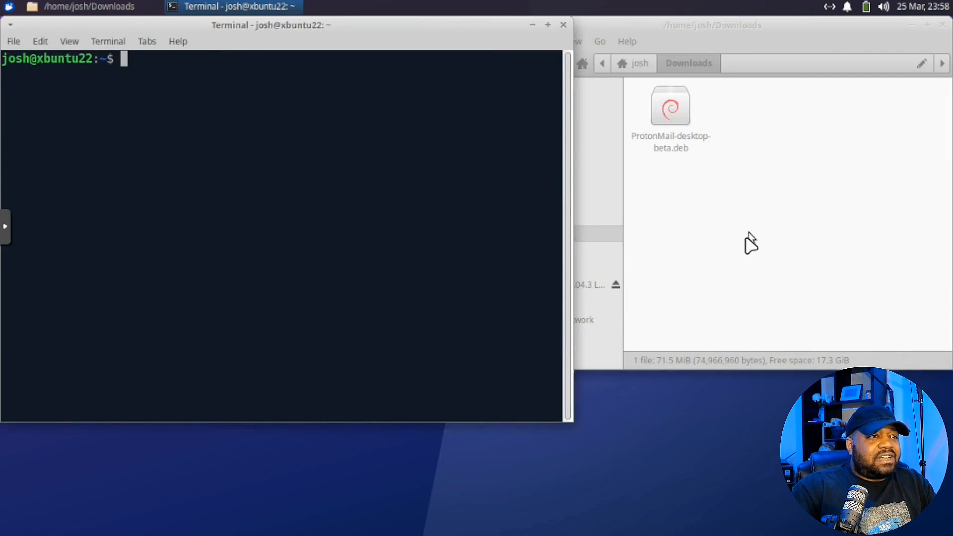
right_click(670, 107)
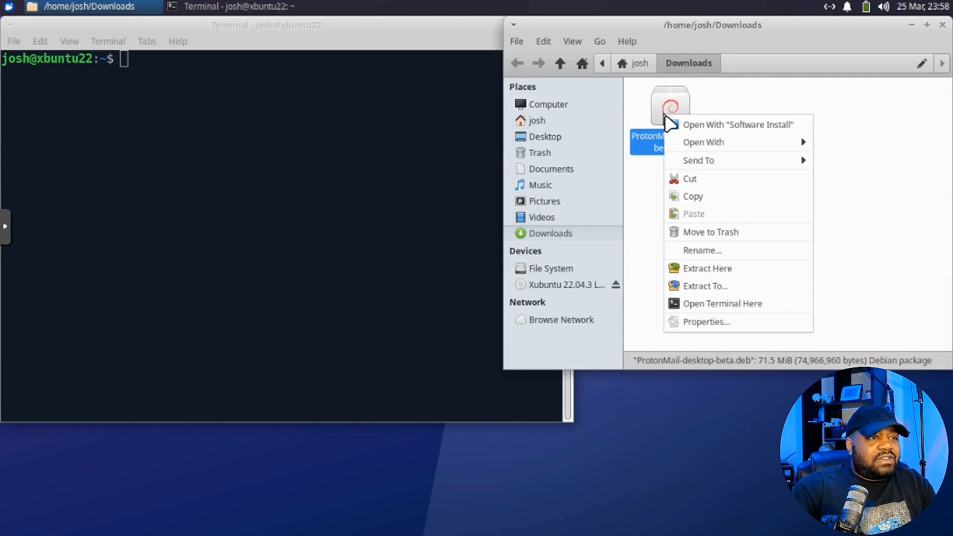
mouse_move(704, 142)
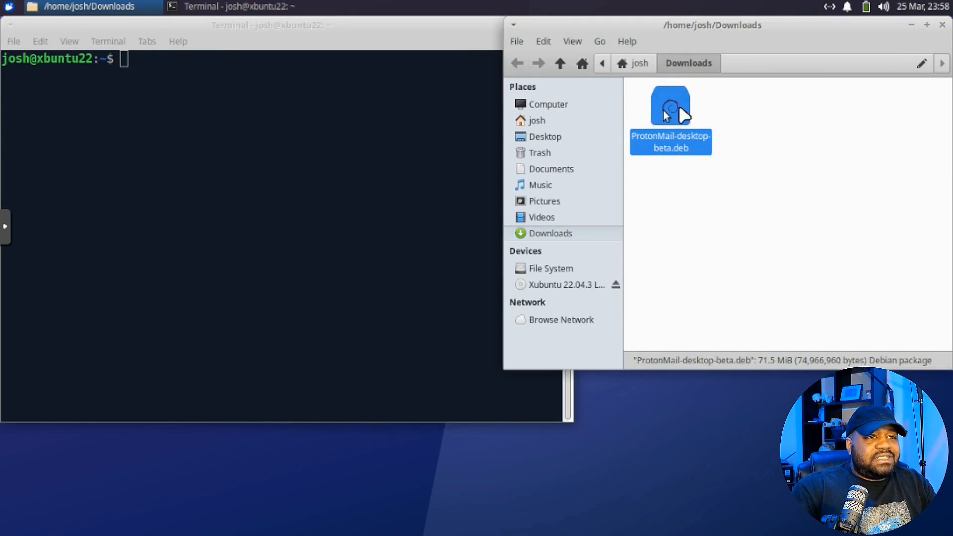
click(237, 7)
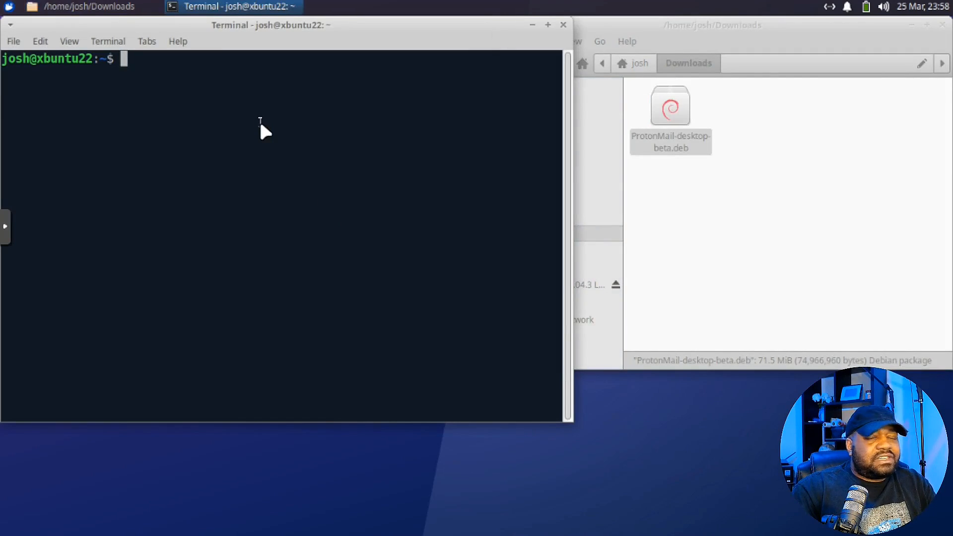
mouse_move(884, 103)
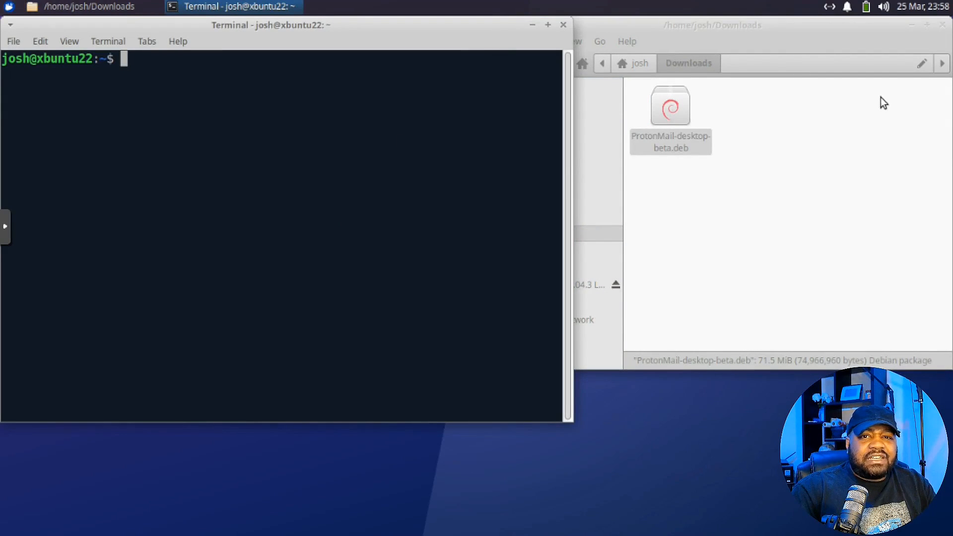
mouse_move(201, 119)
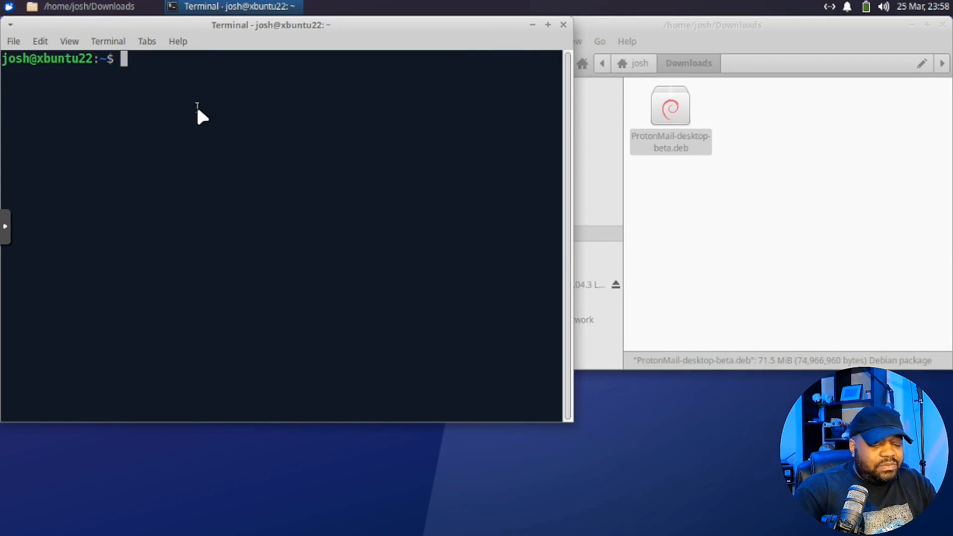
Step: Run cd Downloads/ and sudo dpkg -i ProtonMail-desktop-beta.deb, then close the terminal
text(cd)
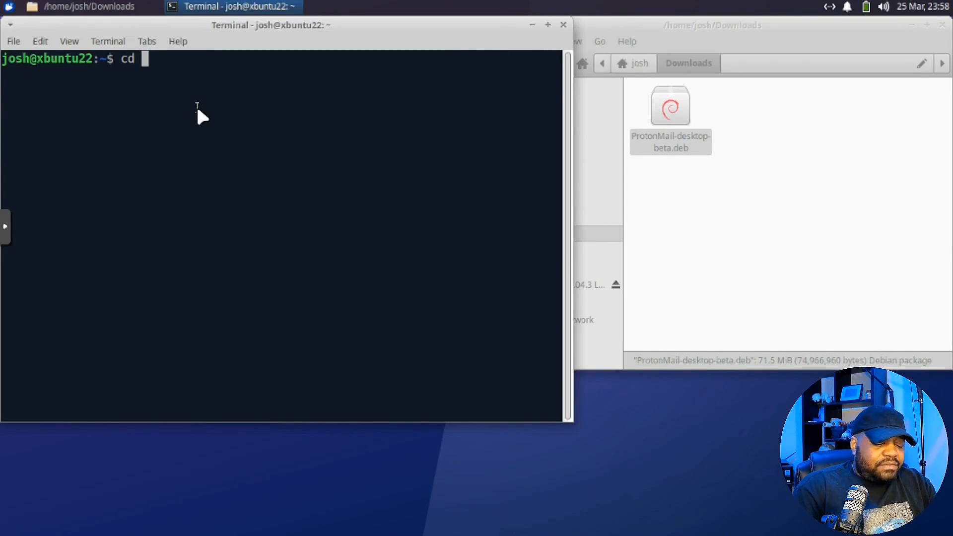
text(Downloads/)
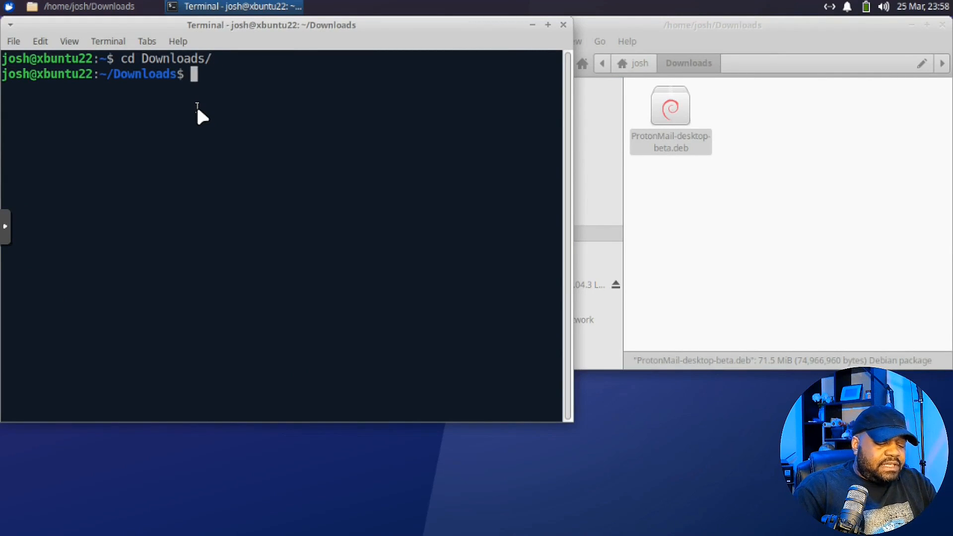
text(sudo dp)
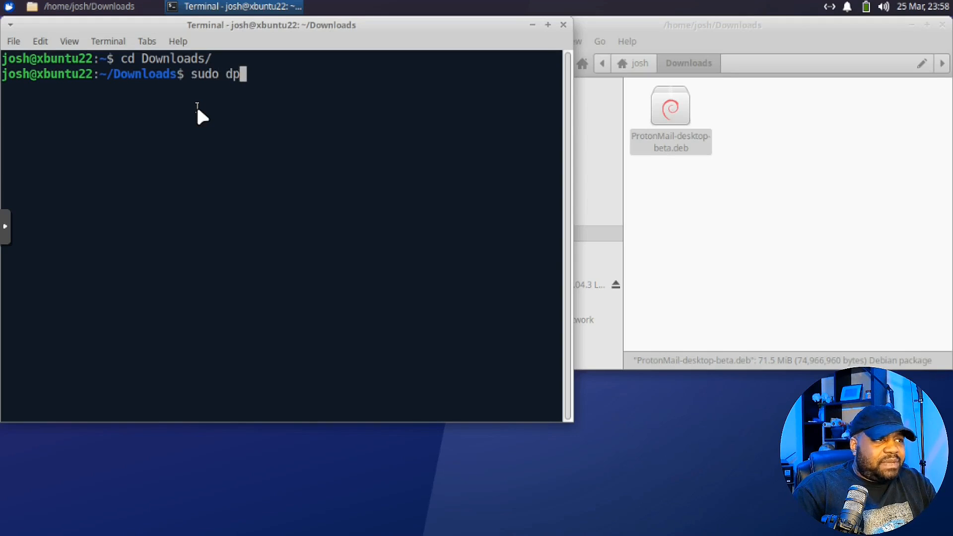
text(kg -)
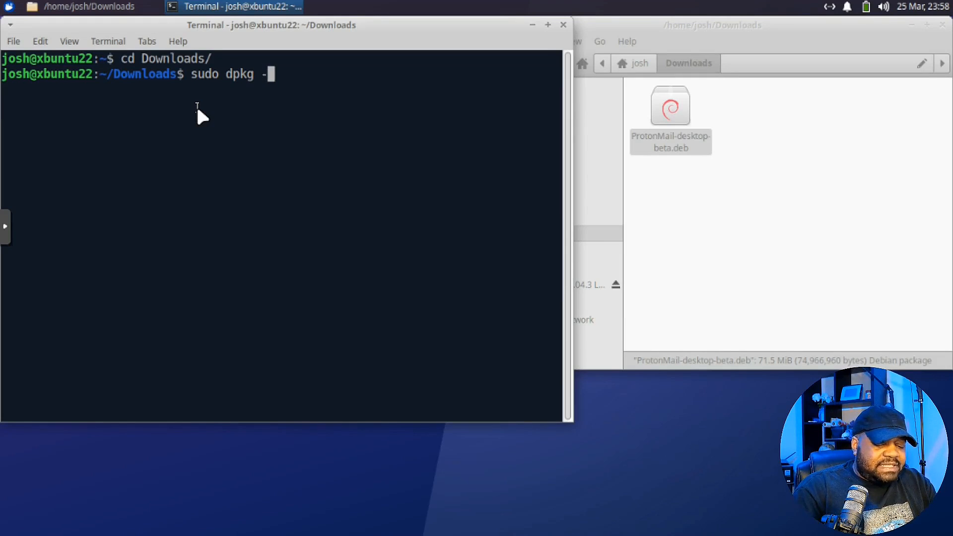
text(i)
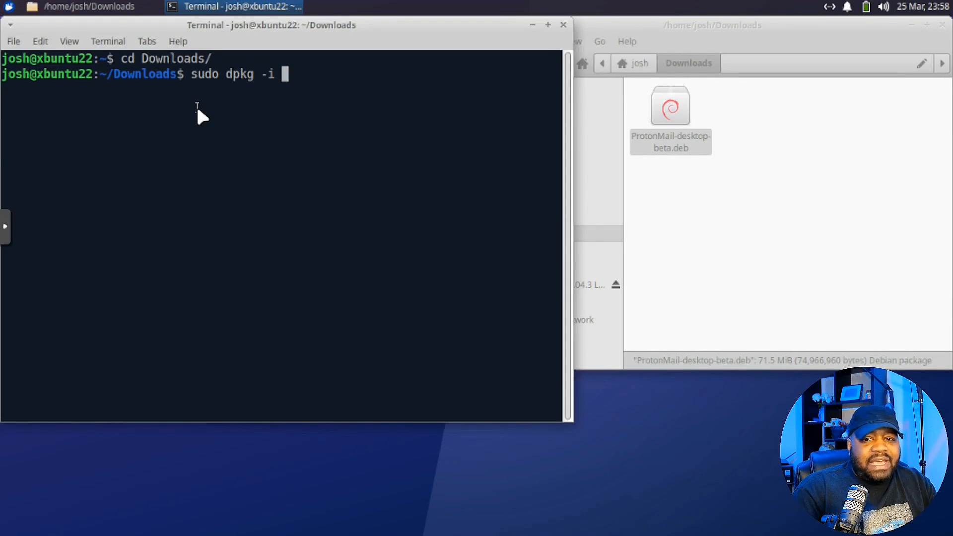
text(ProtonMail-desktop-beta.deb)
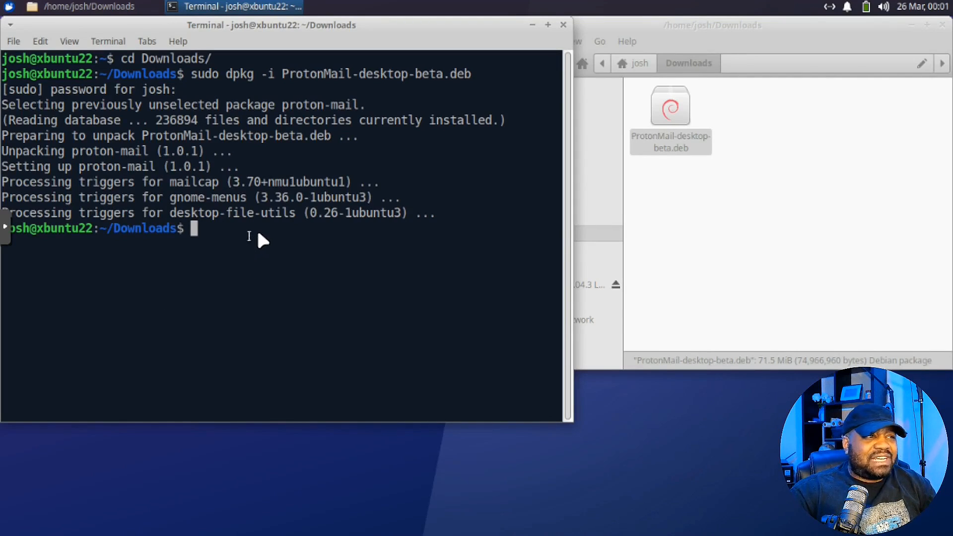
click(562, 24)
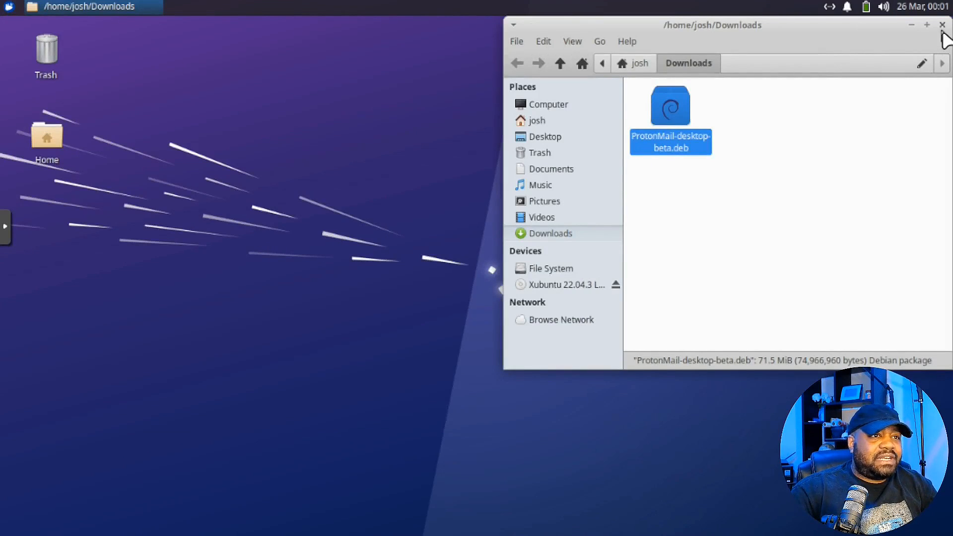
Step: Close Thunar and launch Proton Mail from the Whisker menu search
click(944, 24)
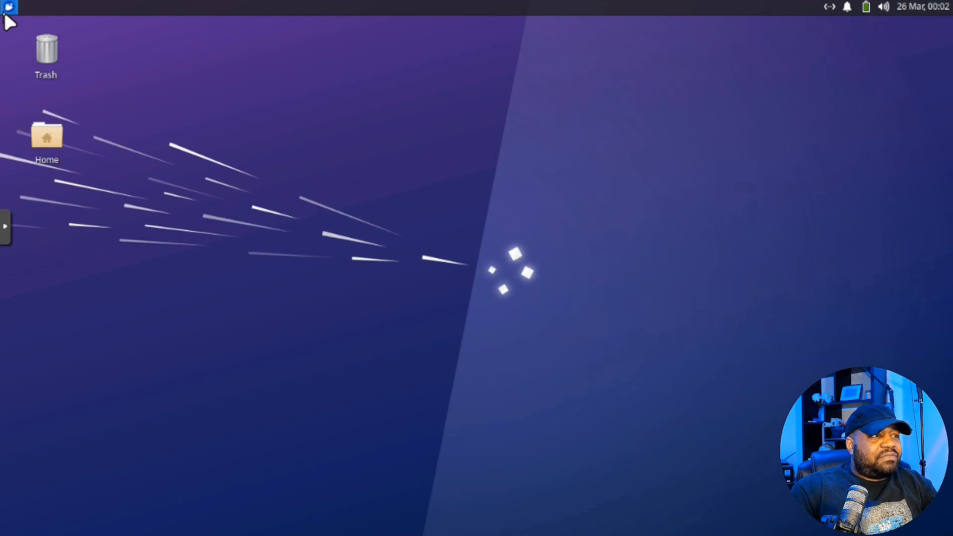
mouse_move(9, 9)
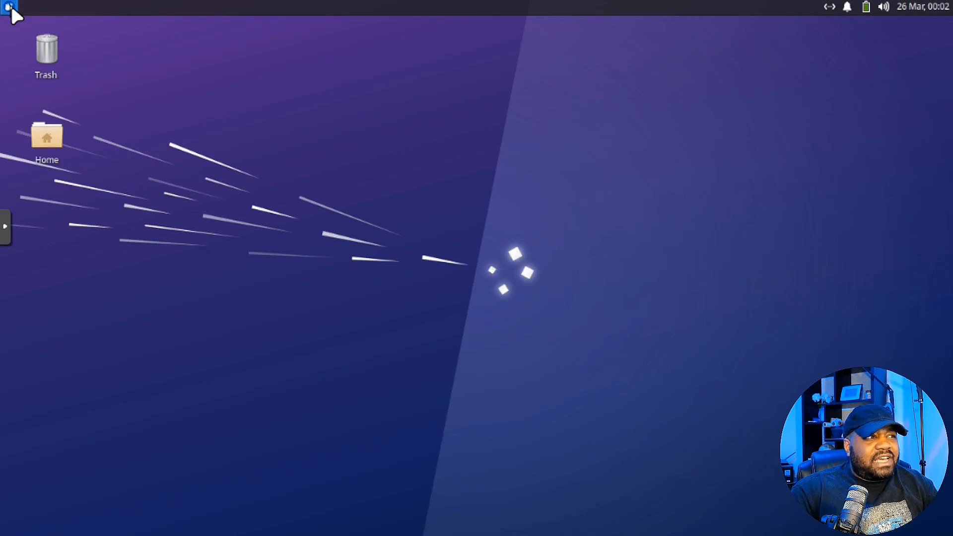
click(7, 7)
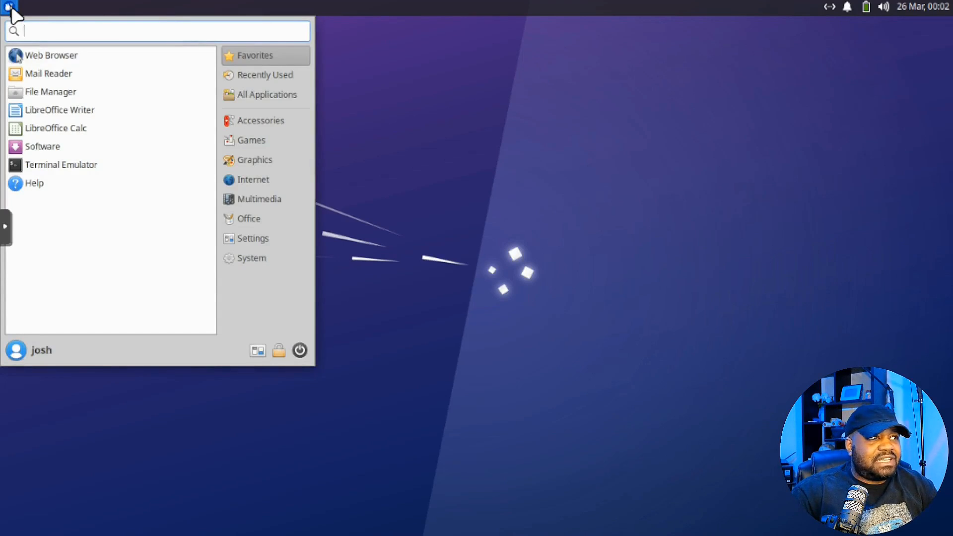
mouse_move(48, 32)
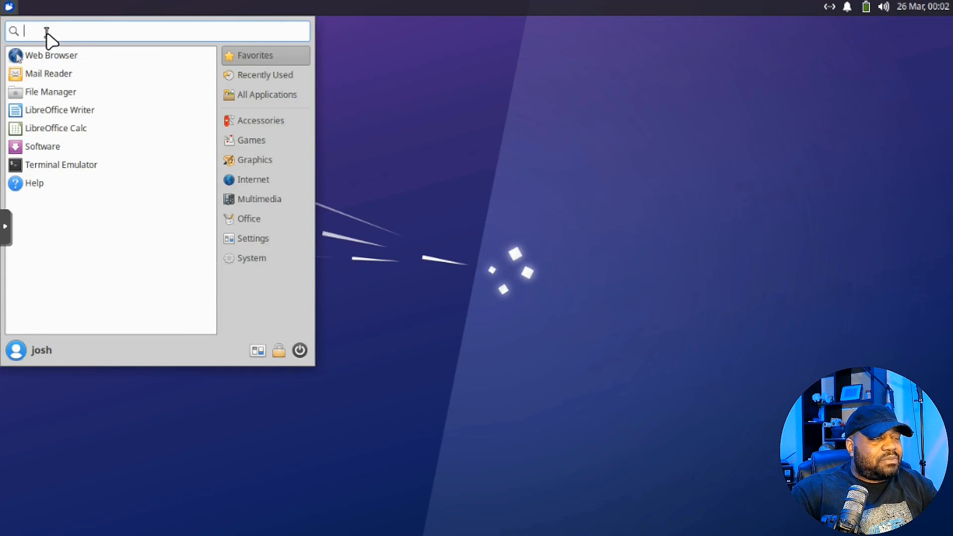
text(pro)
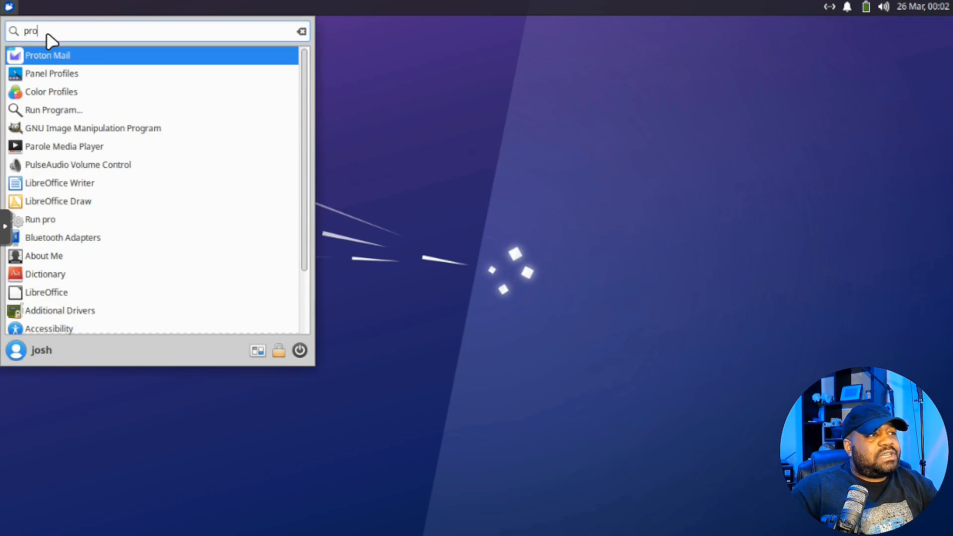
click(47, 56)
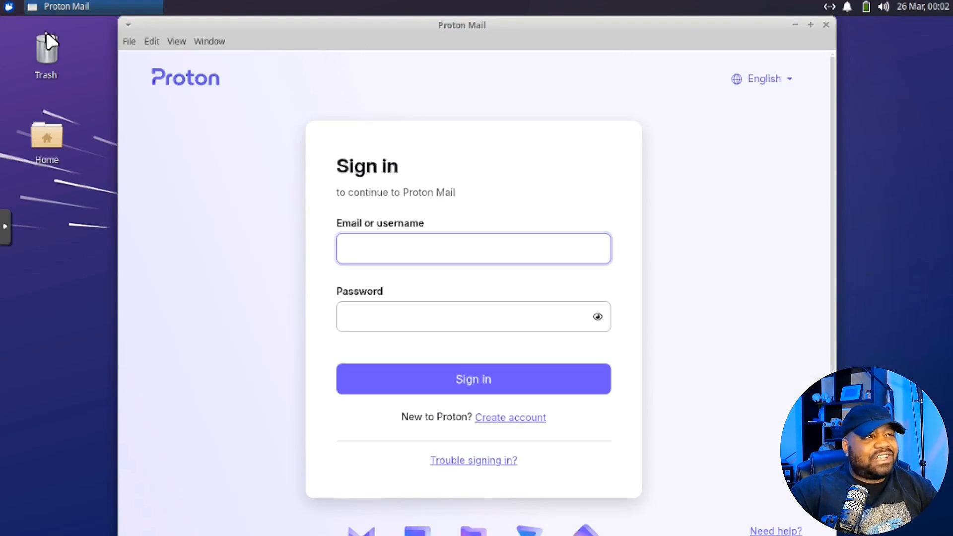
mouse_move(668, 231)
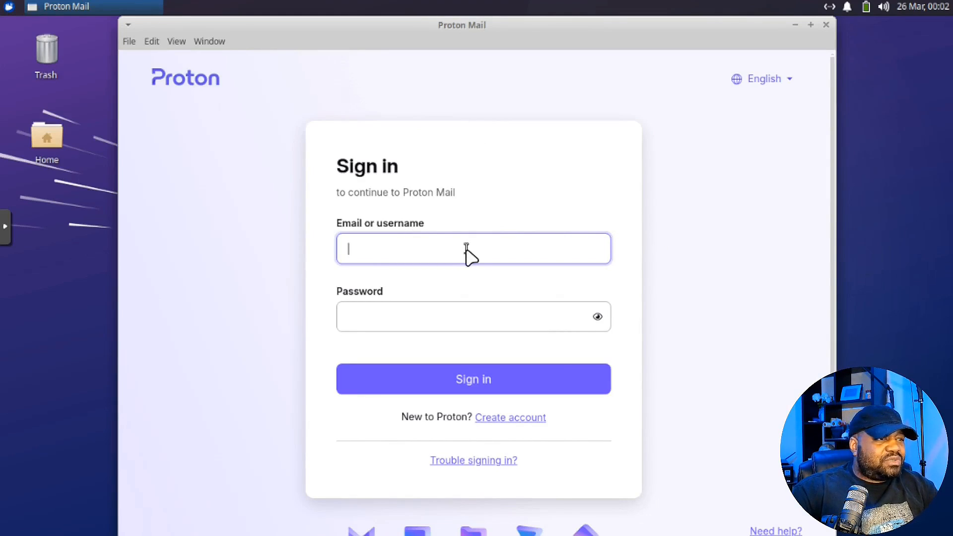
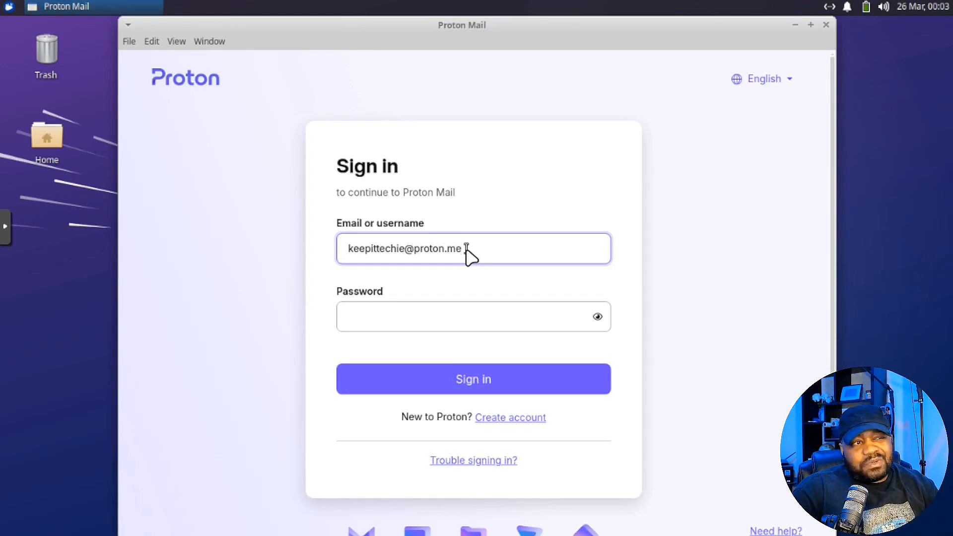
click(472, 316)
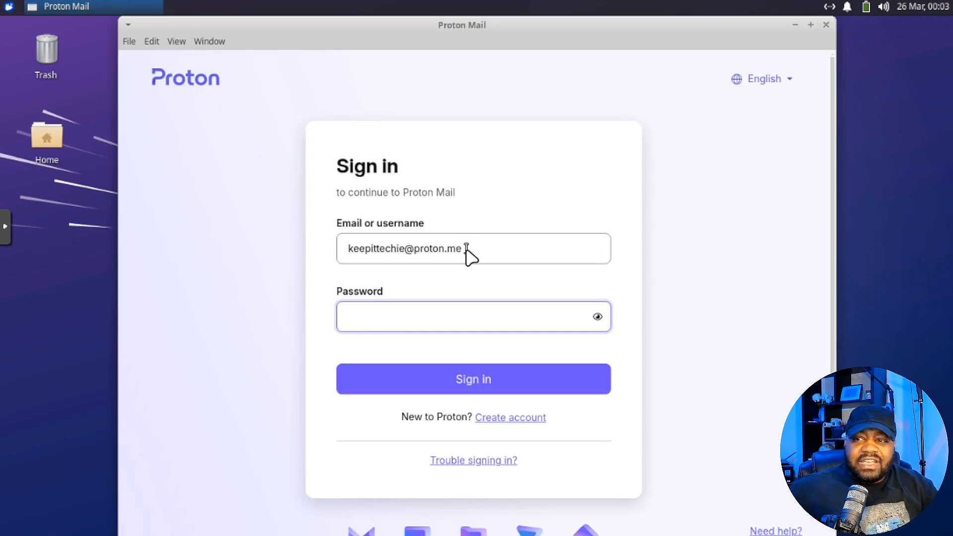
mouse_move(530, 429)
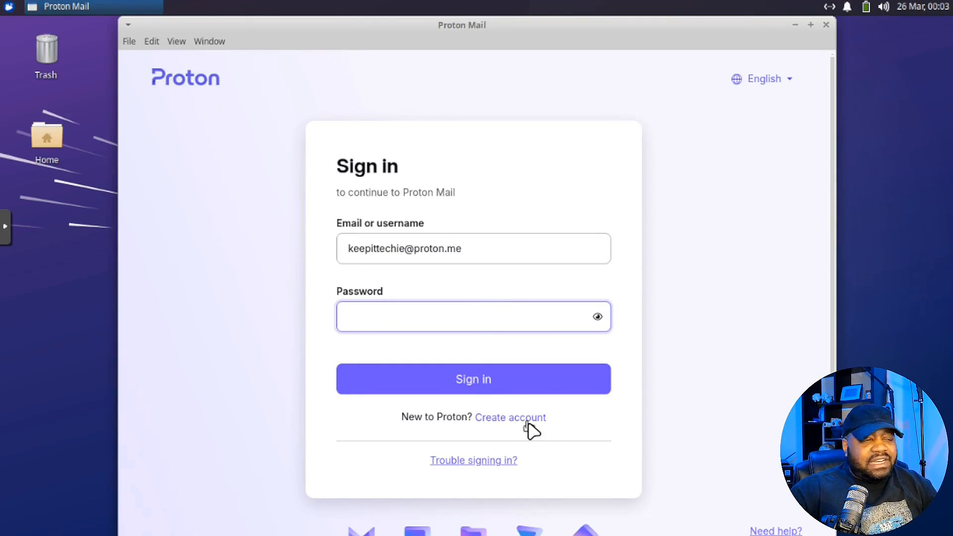
click(472, 316)
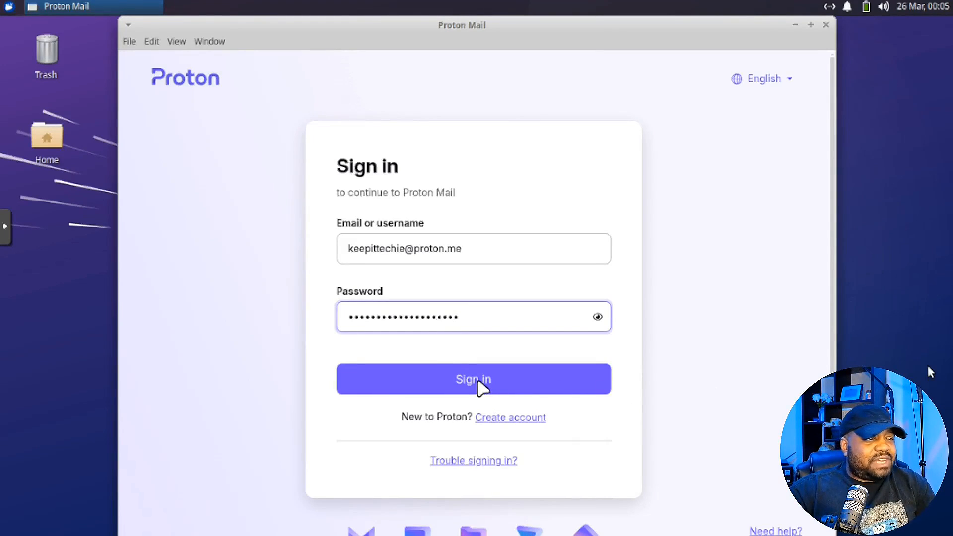
click(473, 378)
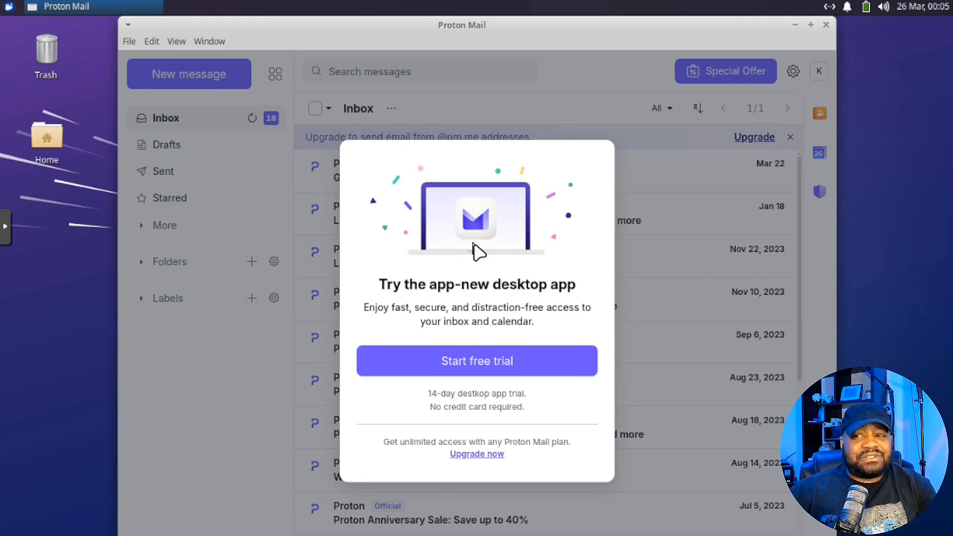
mouse_move(568, 101)
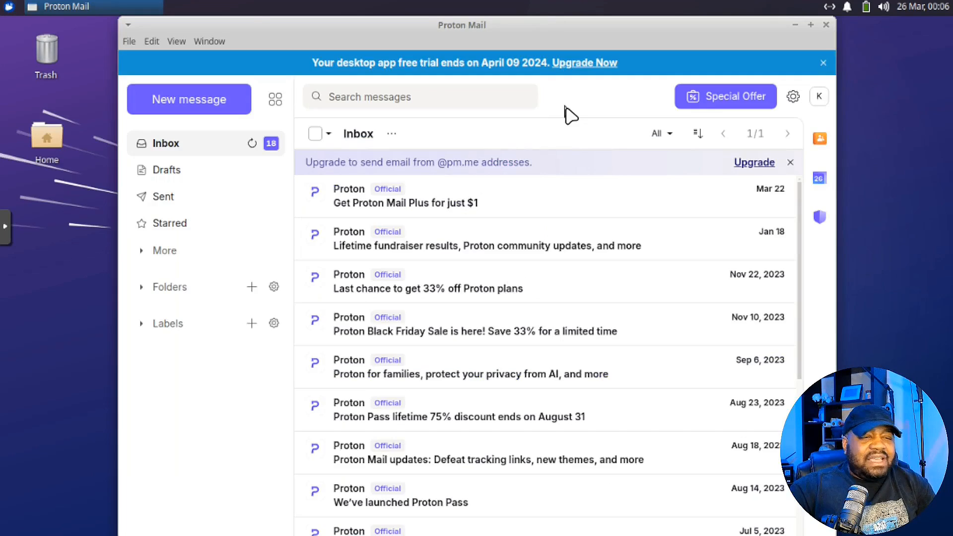
Step: Open the quick settings panel from the gear icon over the inbox
click(792, 97)
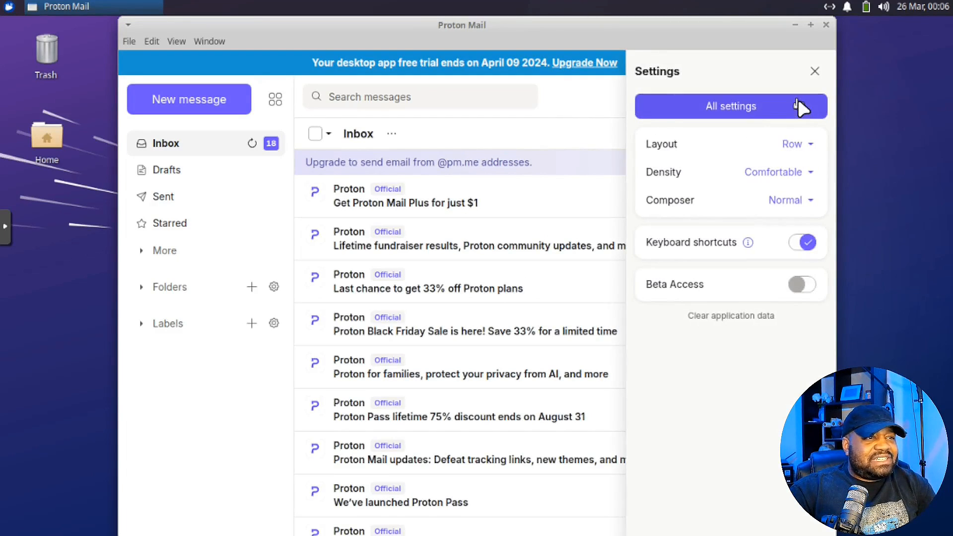
mouse_move(761, 80)
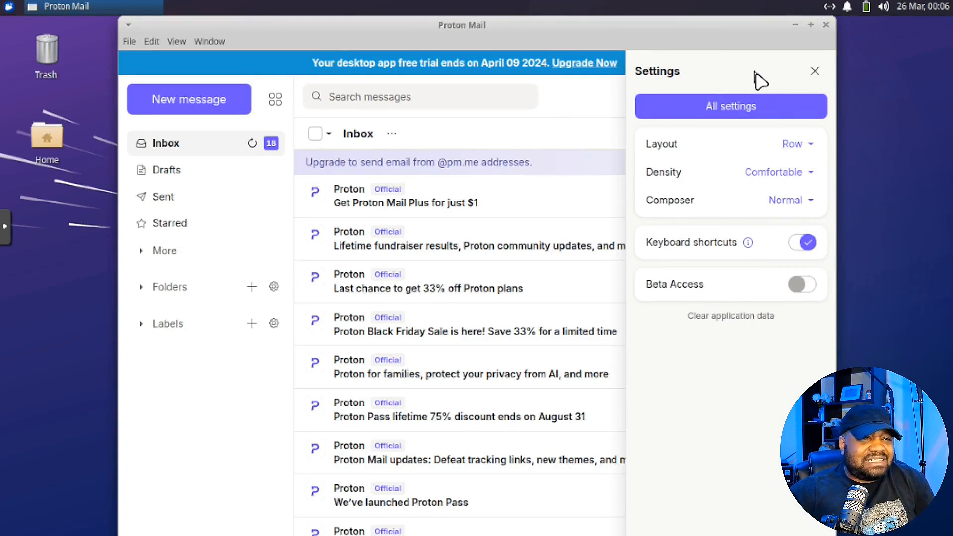
mouse_move(687, 28)
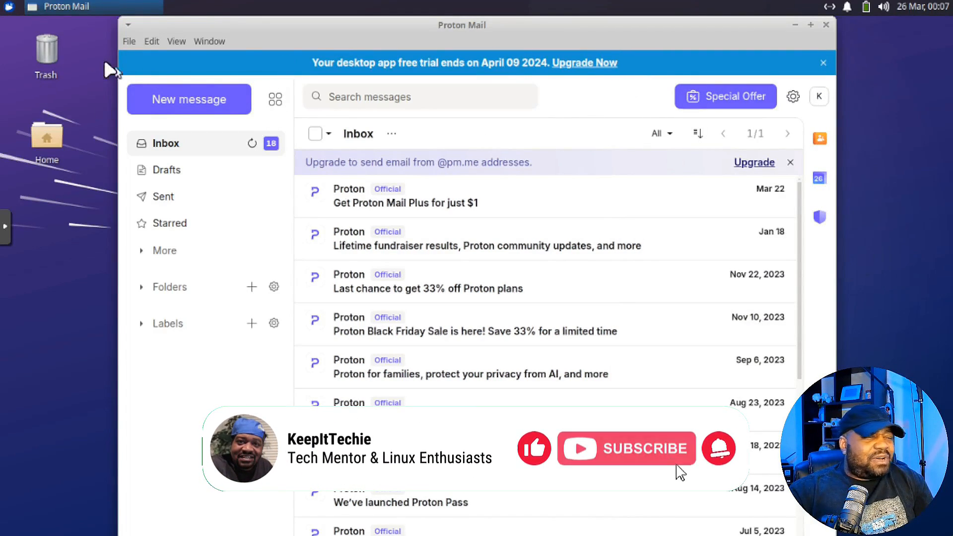
click(129, 41)
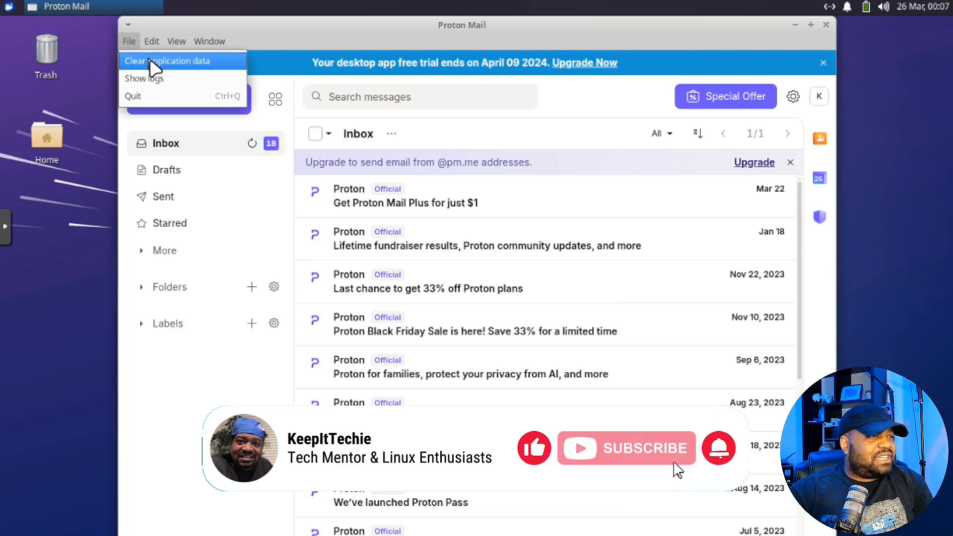
mouse_move(150, 96)
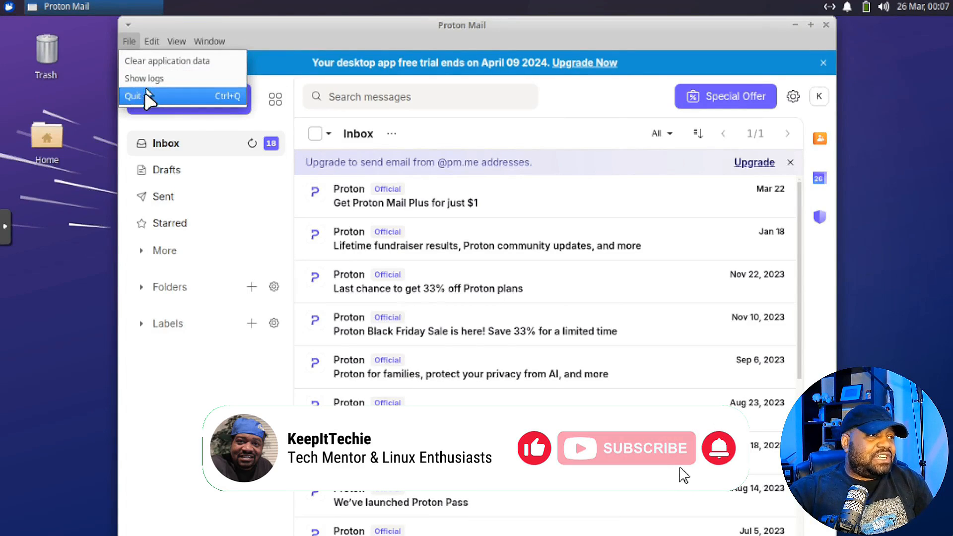
click(151, 40)
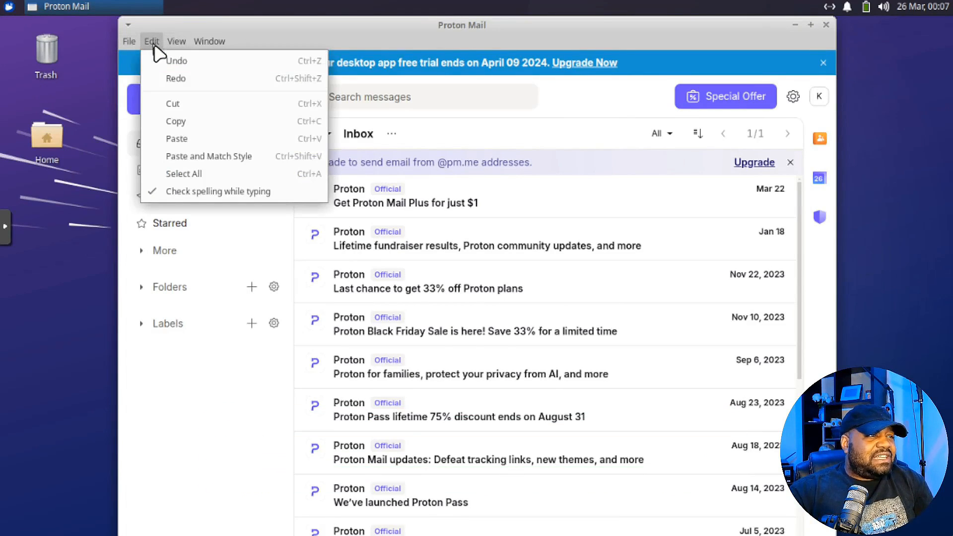
mouse_move(176, 60)
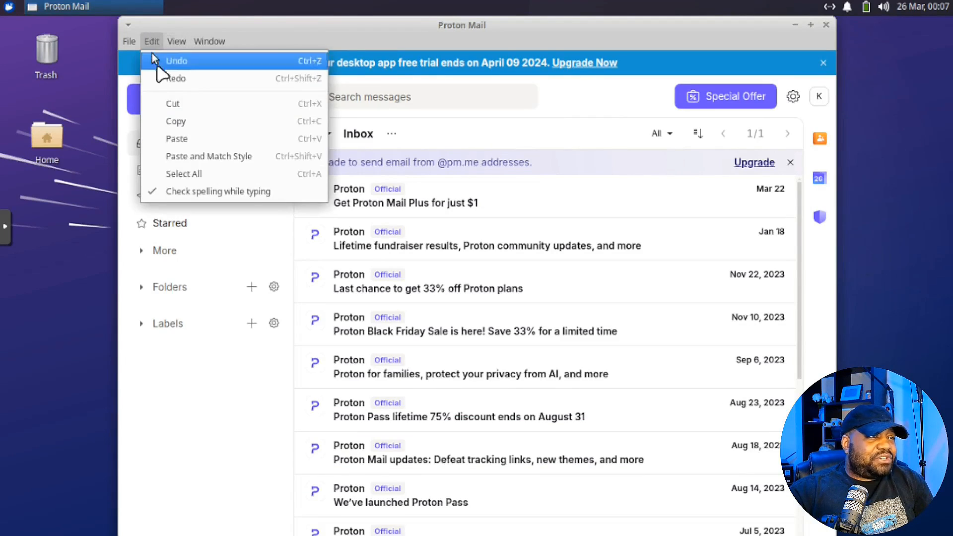
click(177, 41)
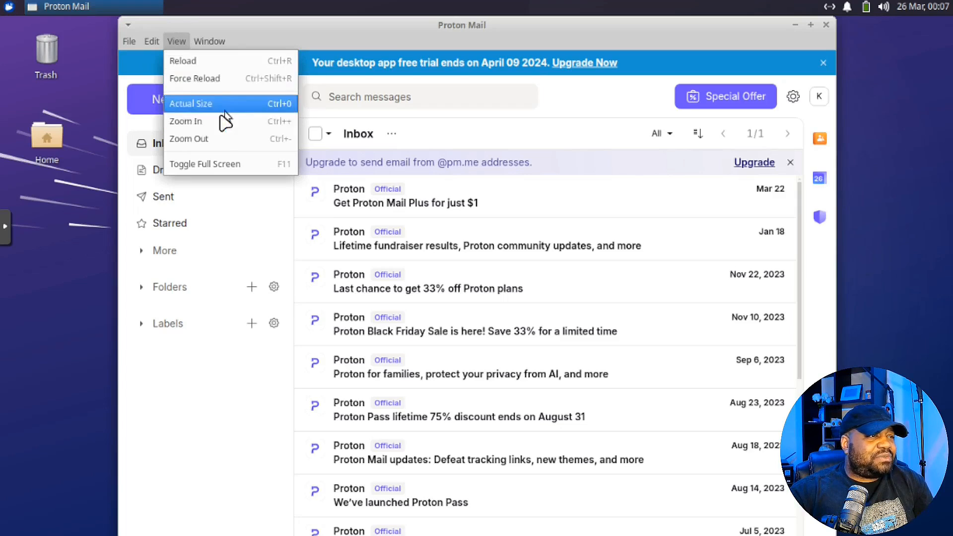
mouse_move(216, 139)
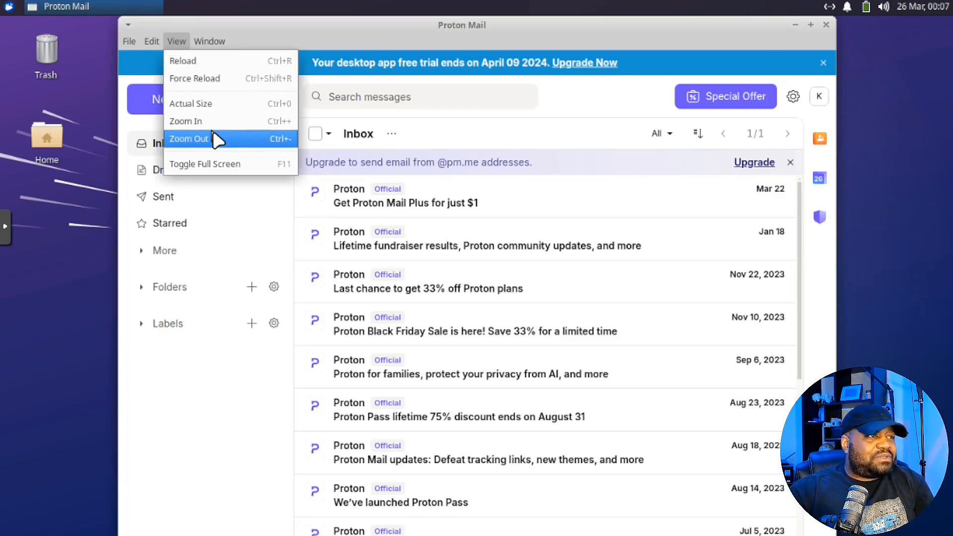
mouse_move(215, 103)
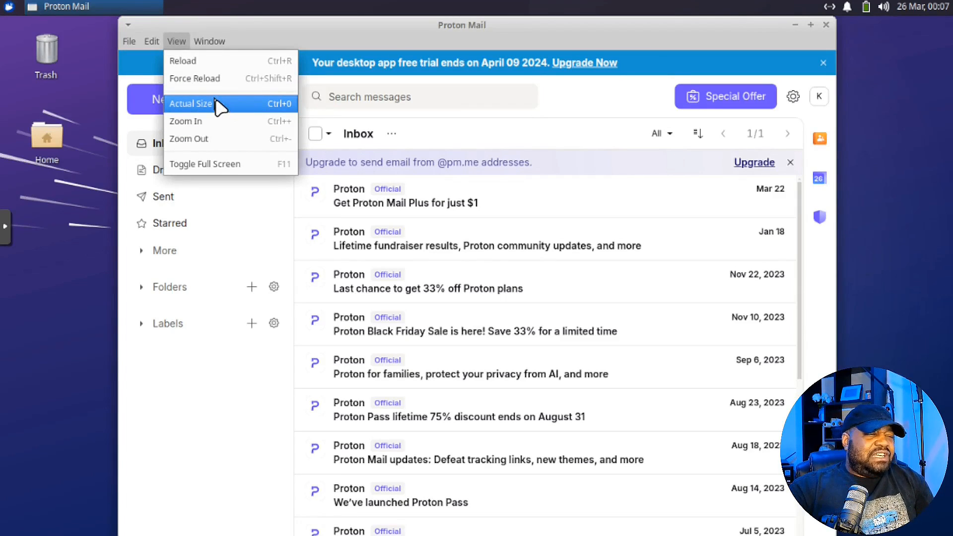
mouse_move(218, 77)
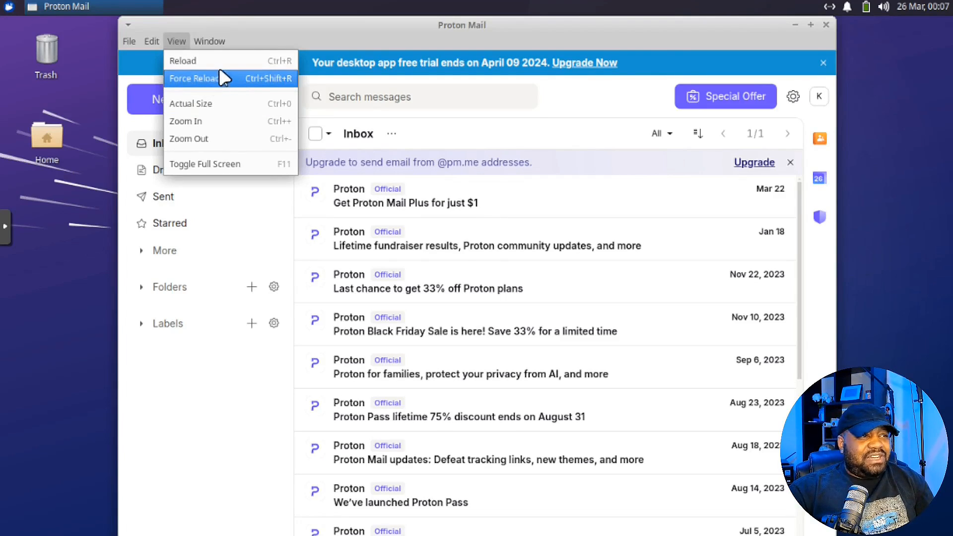
click(209, 41)
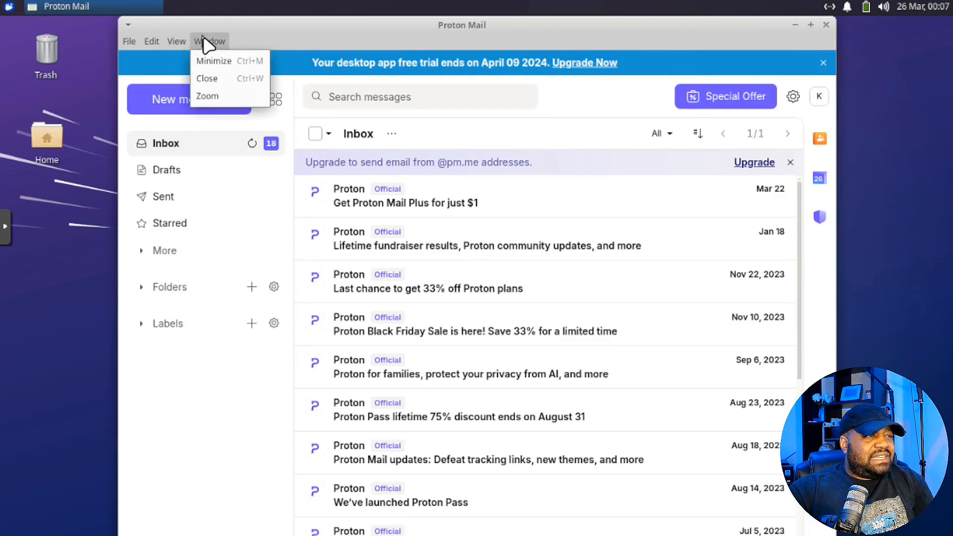
mouse_move(213, 61)
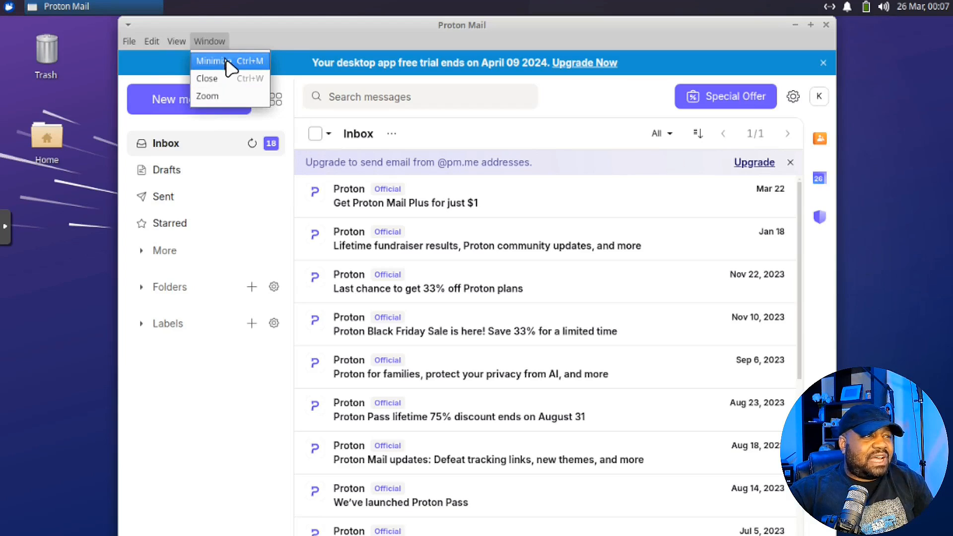
mouse_move(758, 60)
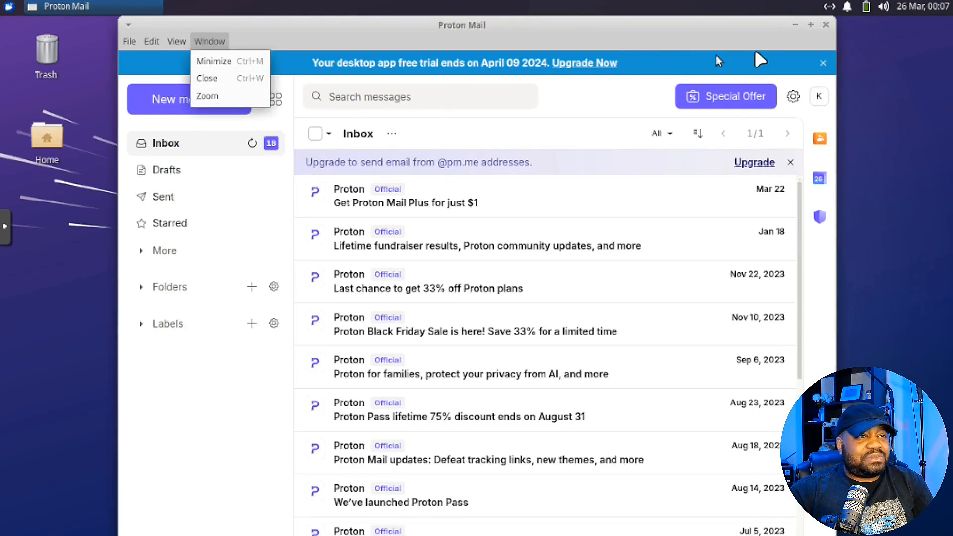
click(605, 161)
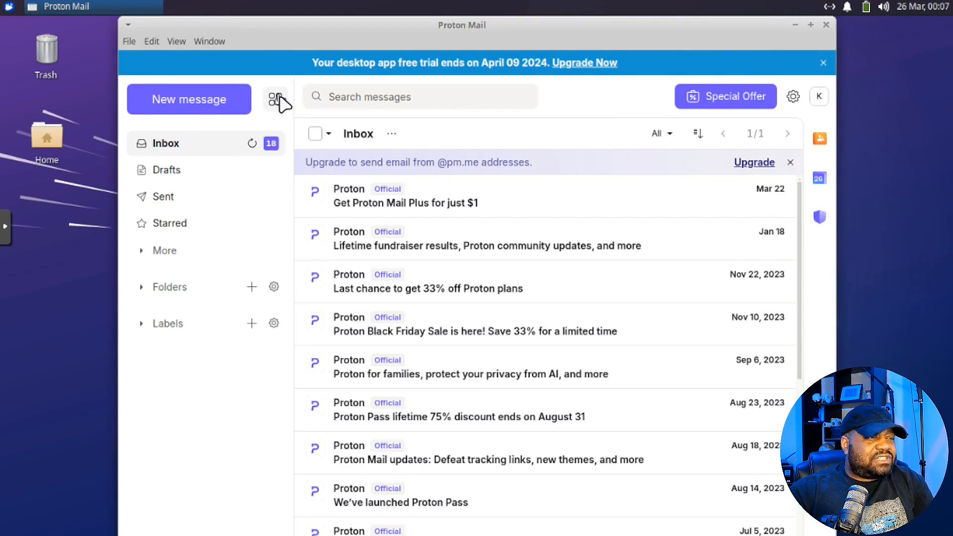
Step: Glance at the Proton apps grid, then open and close the Calendar side panel
click(275, 99)
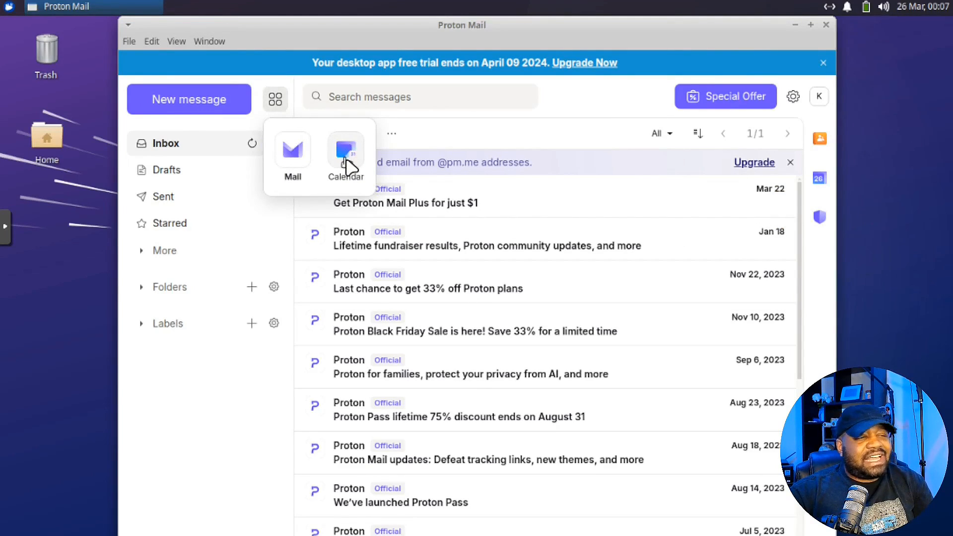
click(346, 151)
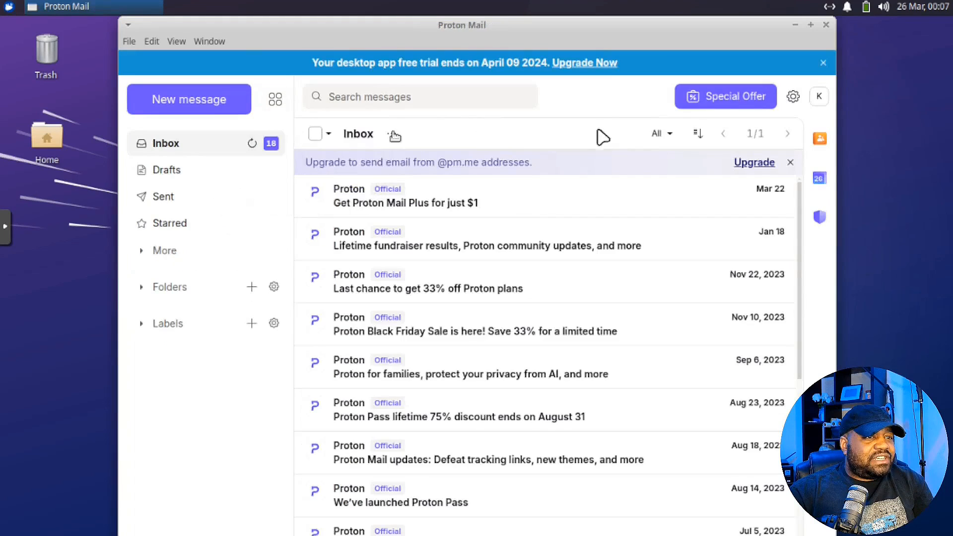
mouse_move(820, 178)
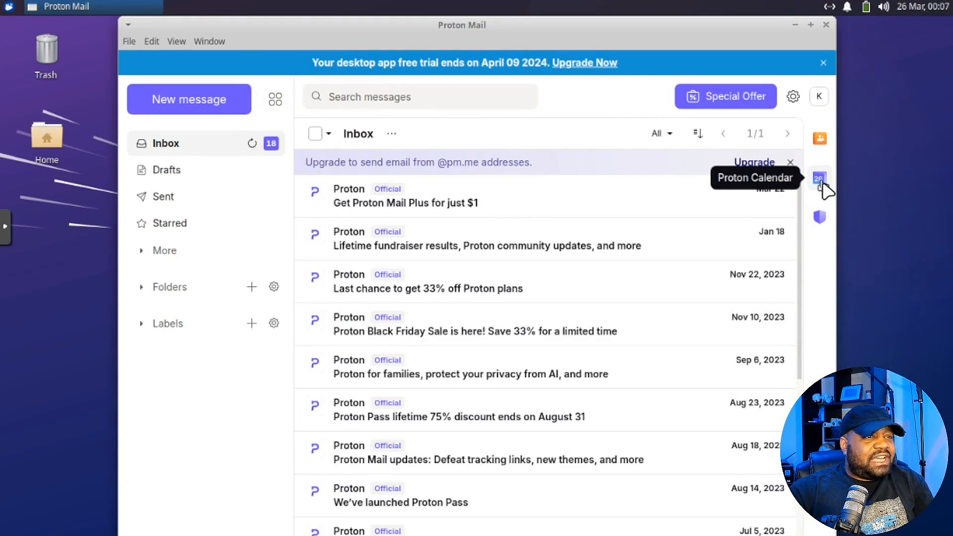
click(819, 177)
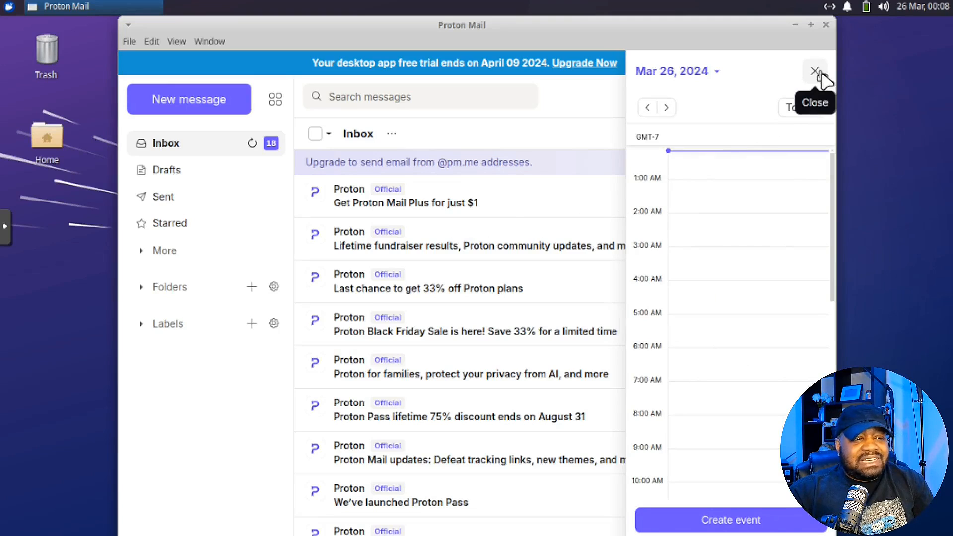
click(815, 71)
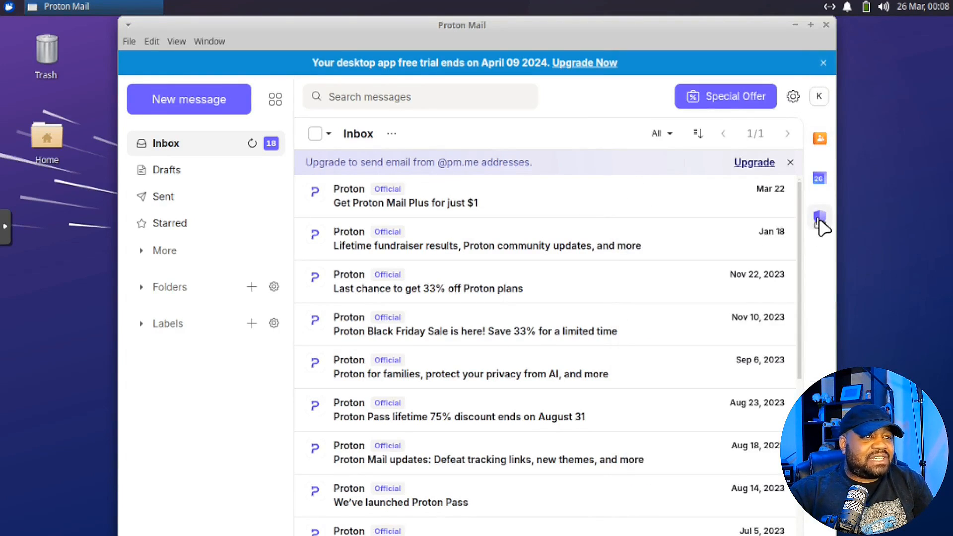
mouse_move(819, 215)
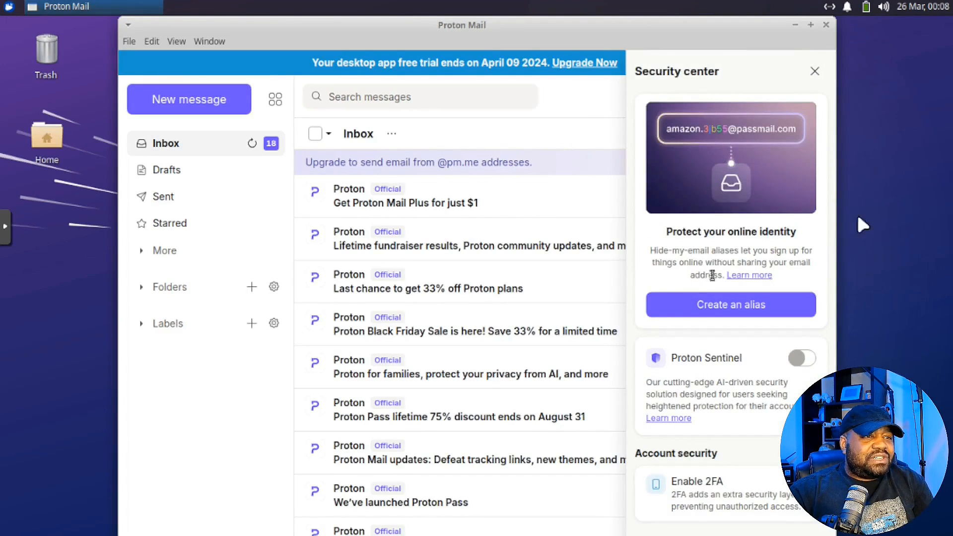
mouse_move(684, 316)
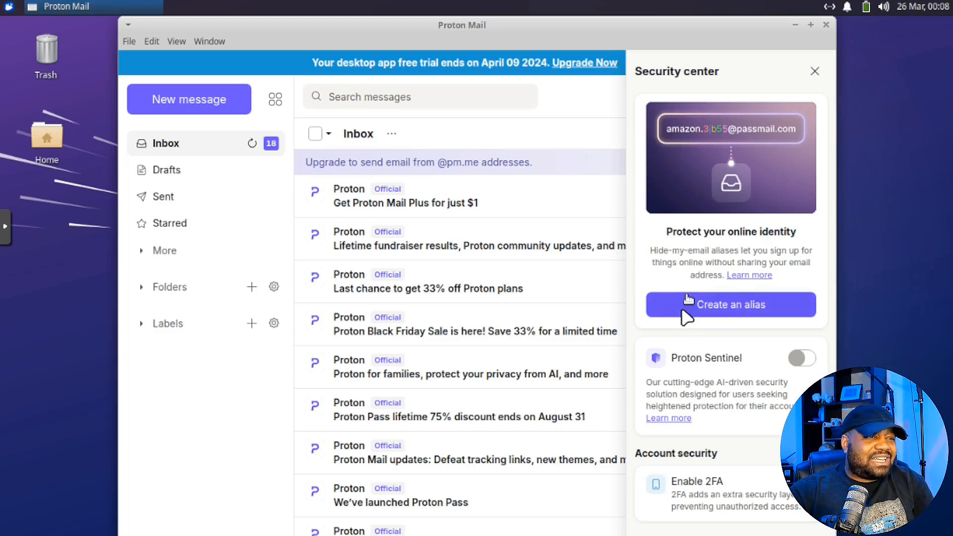